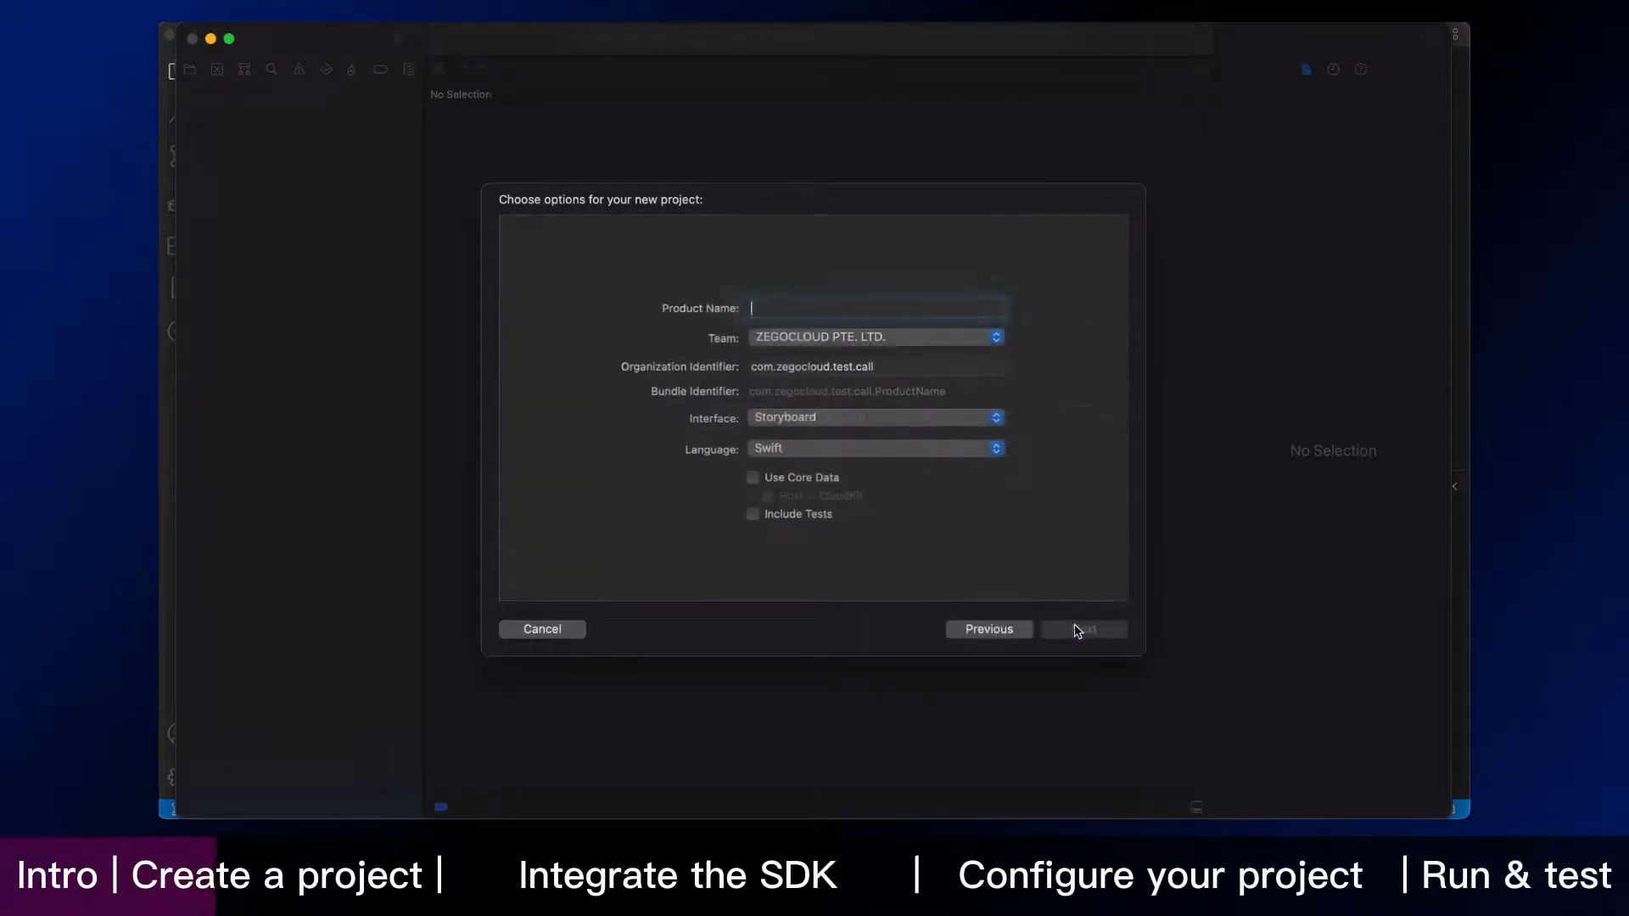
Save the new 'call' project in call_ios and set its format to Xcode 13.0-compatible.
left_click(1083, 628)
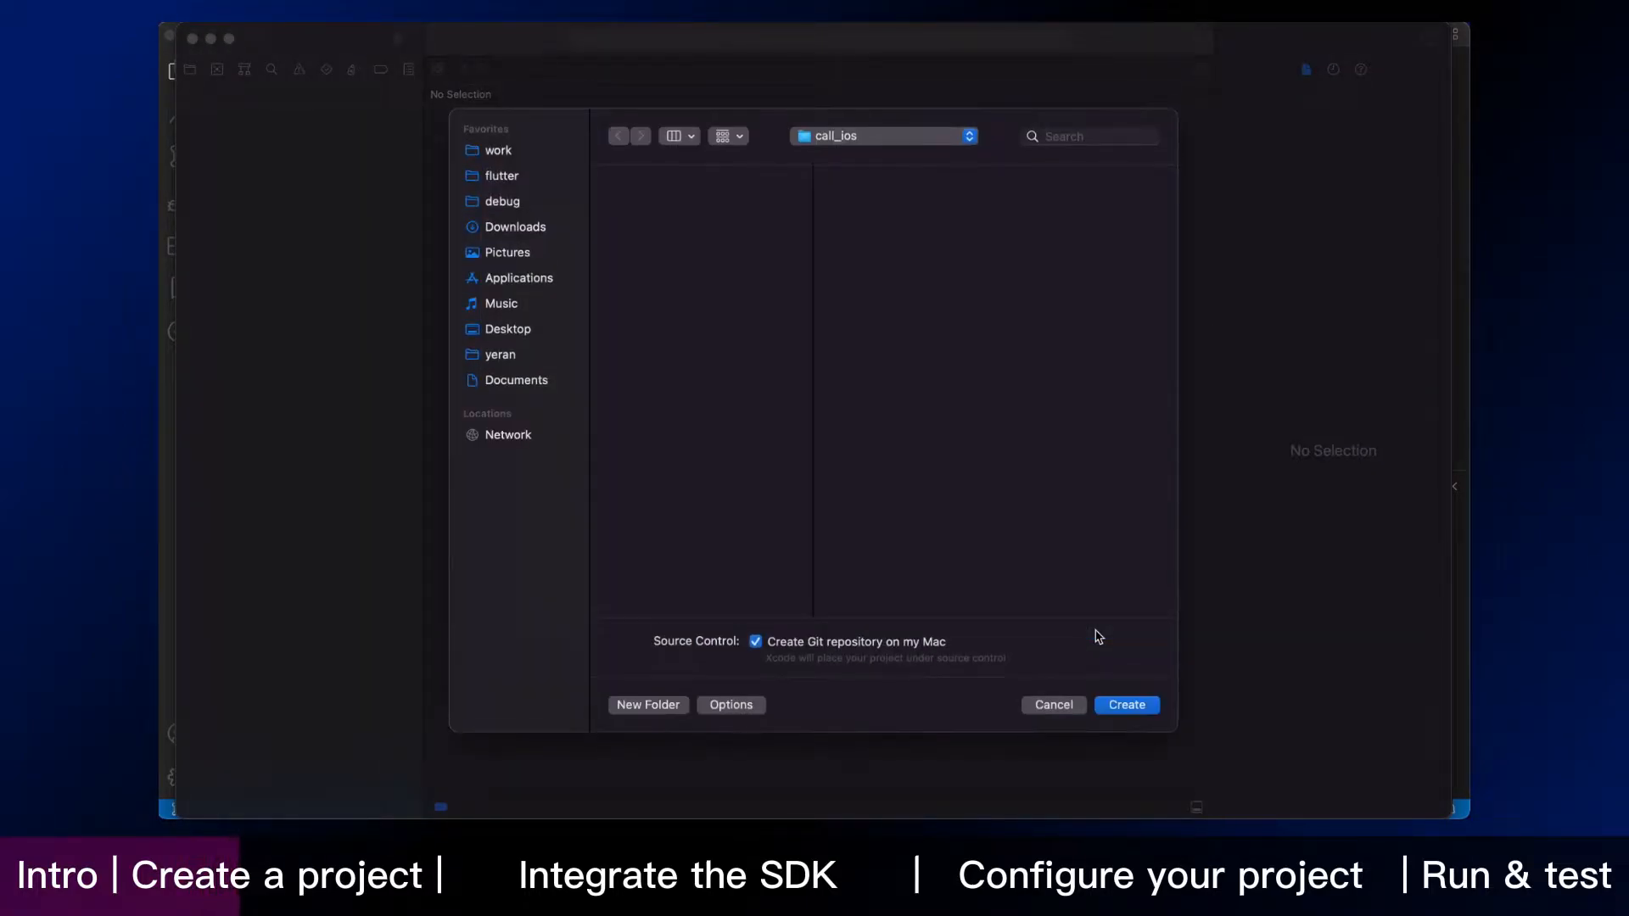
left_click(1125, 705)
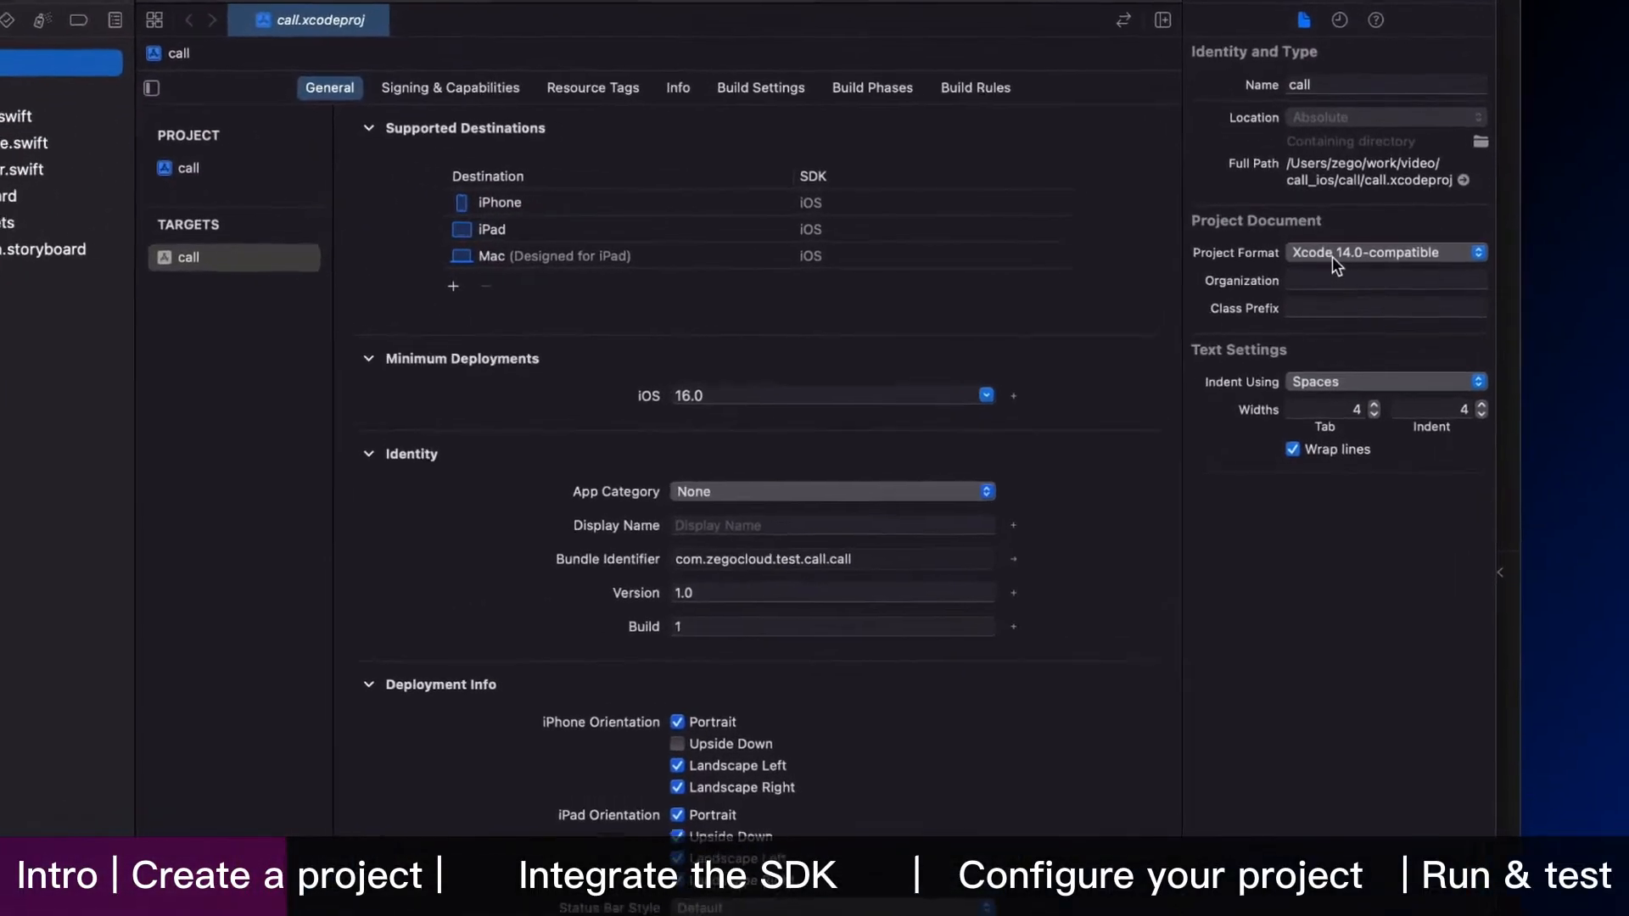
left_click(1385, 252)
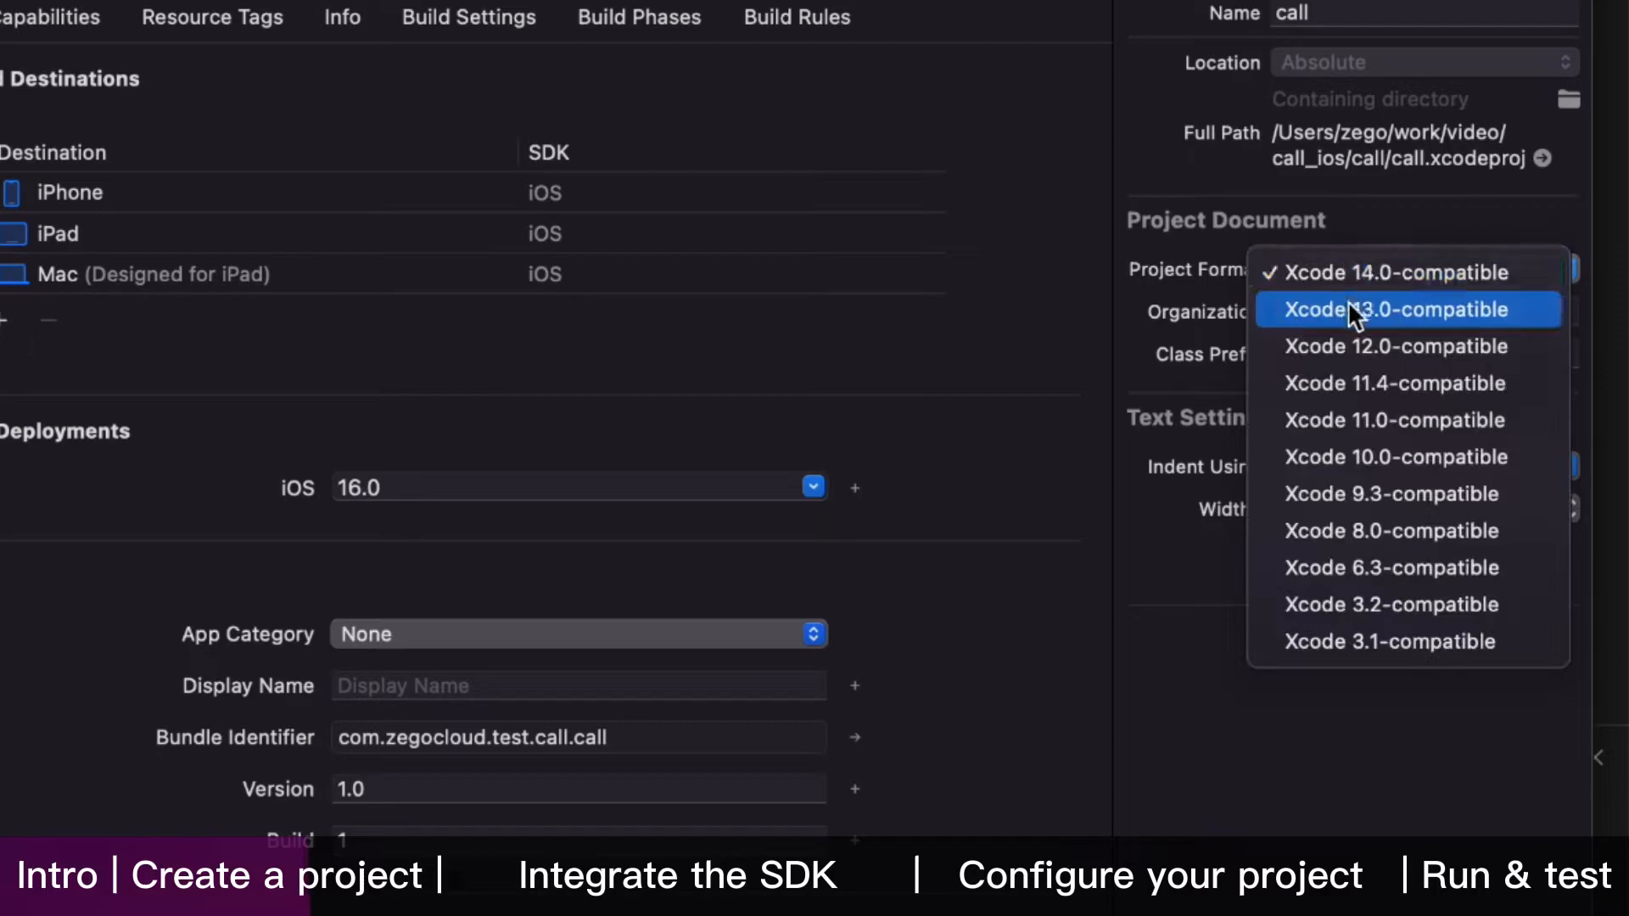
left_click(1394, 309)
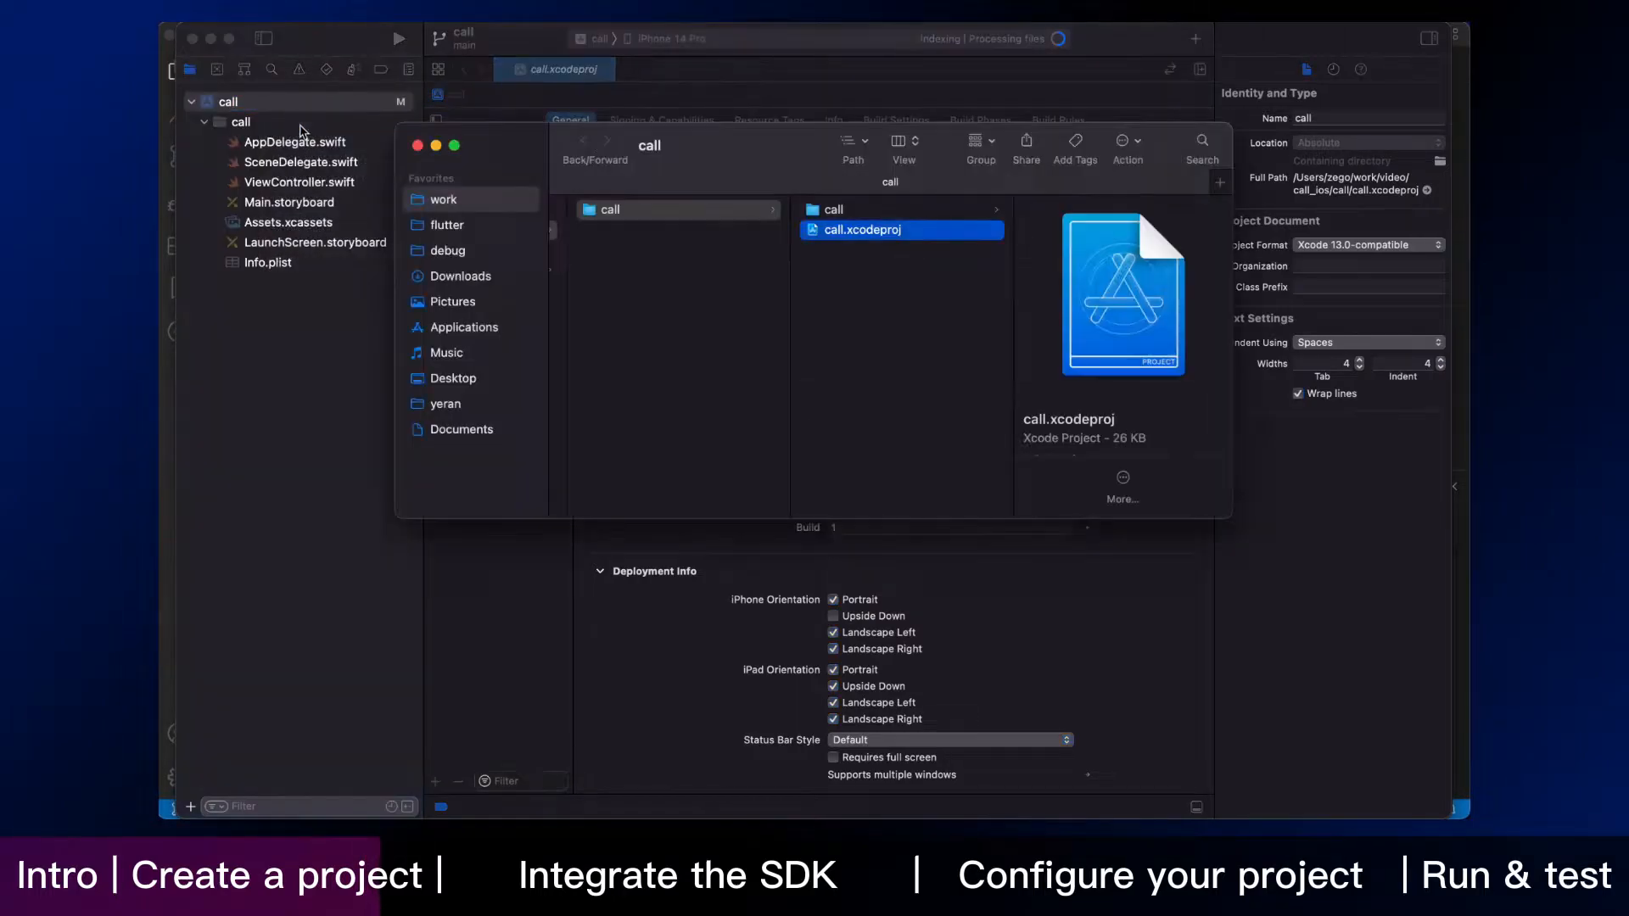
Run 'pod init' in a Terminal opened at the call project folder.
right_click(676, 209)
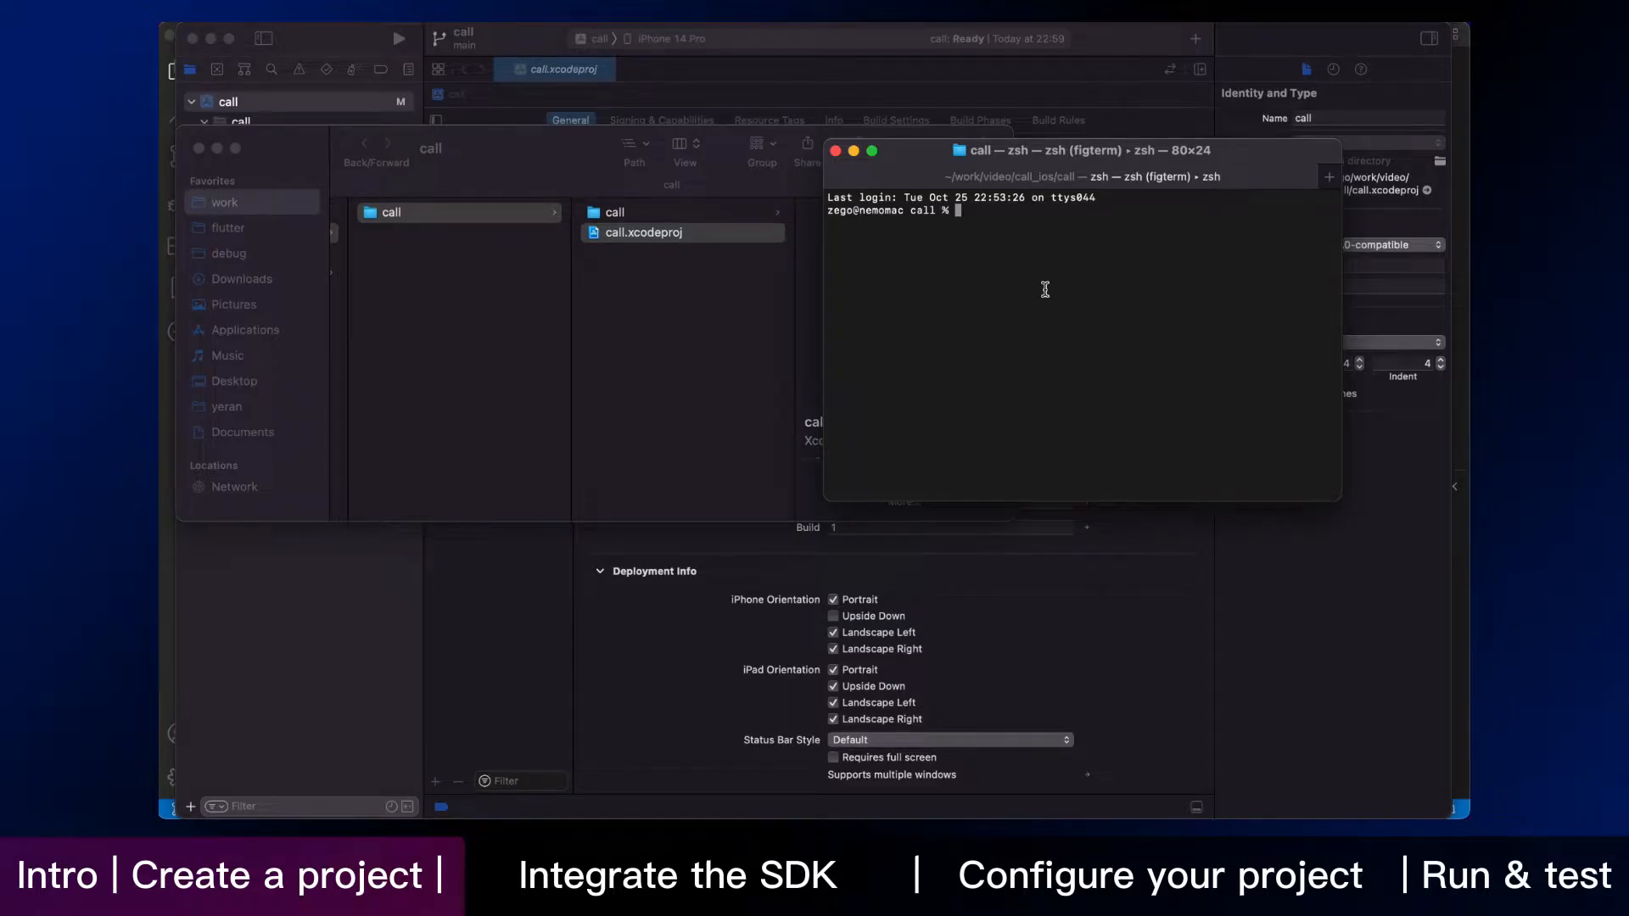
type("pod init")
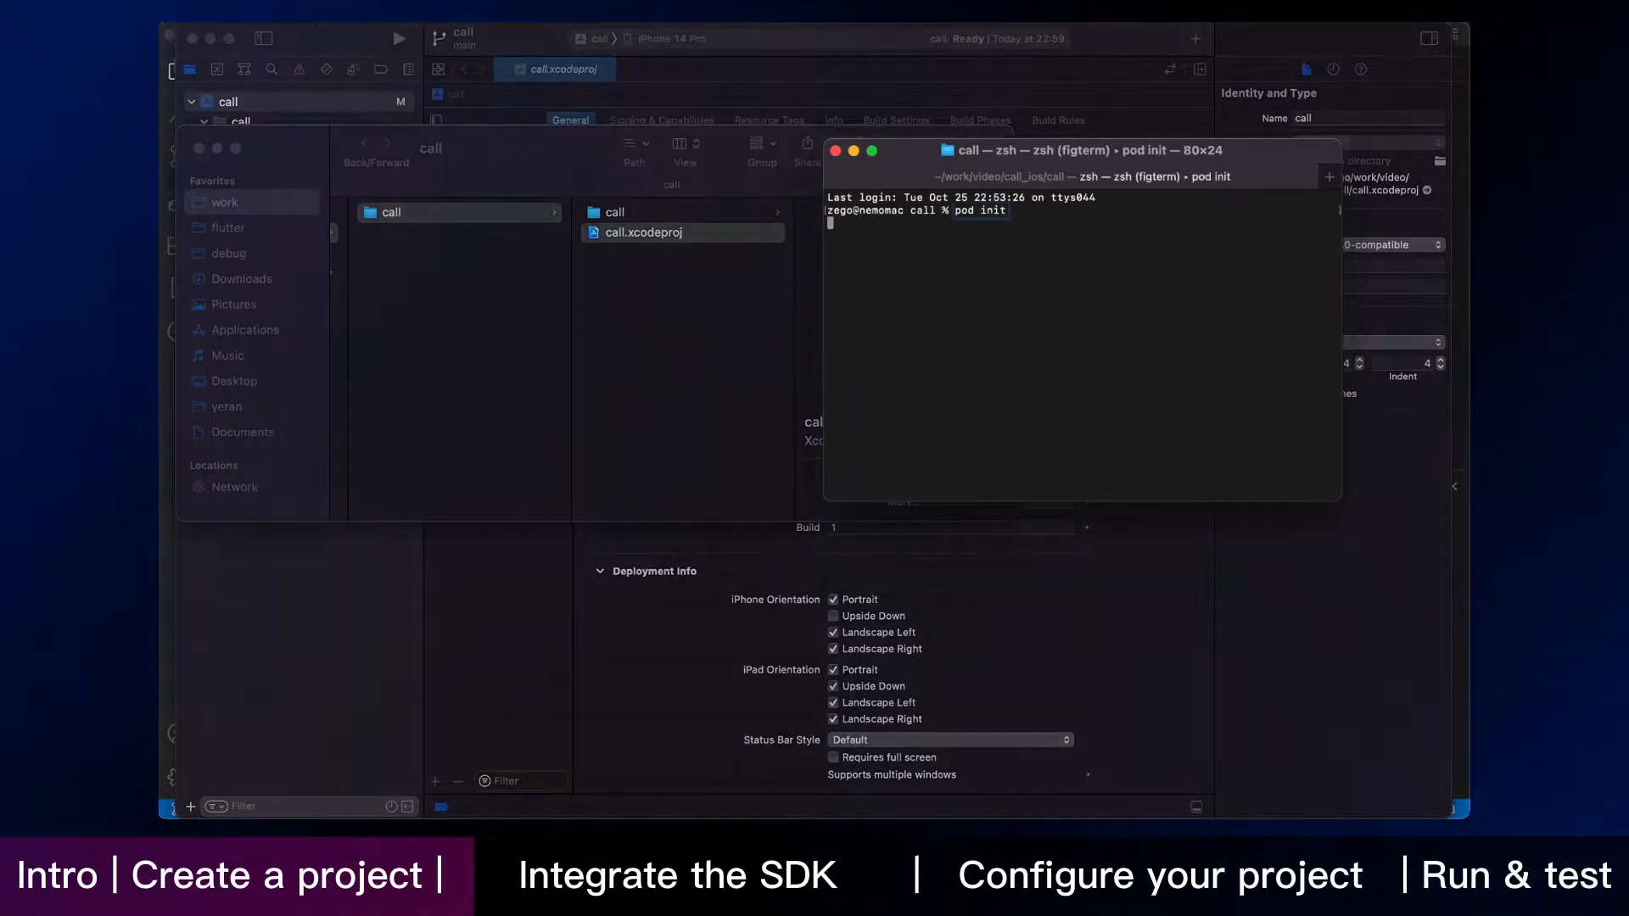
key("enter")
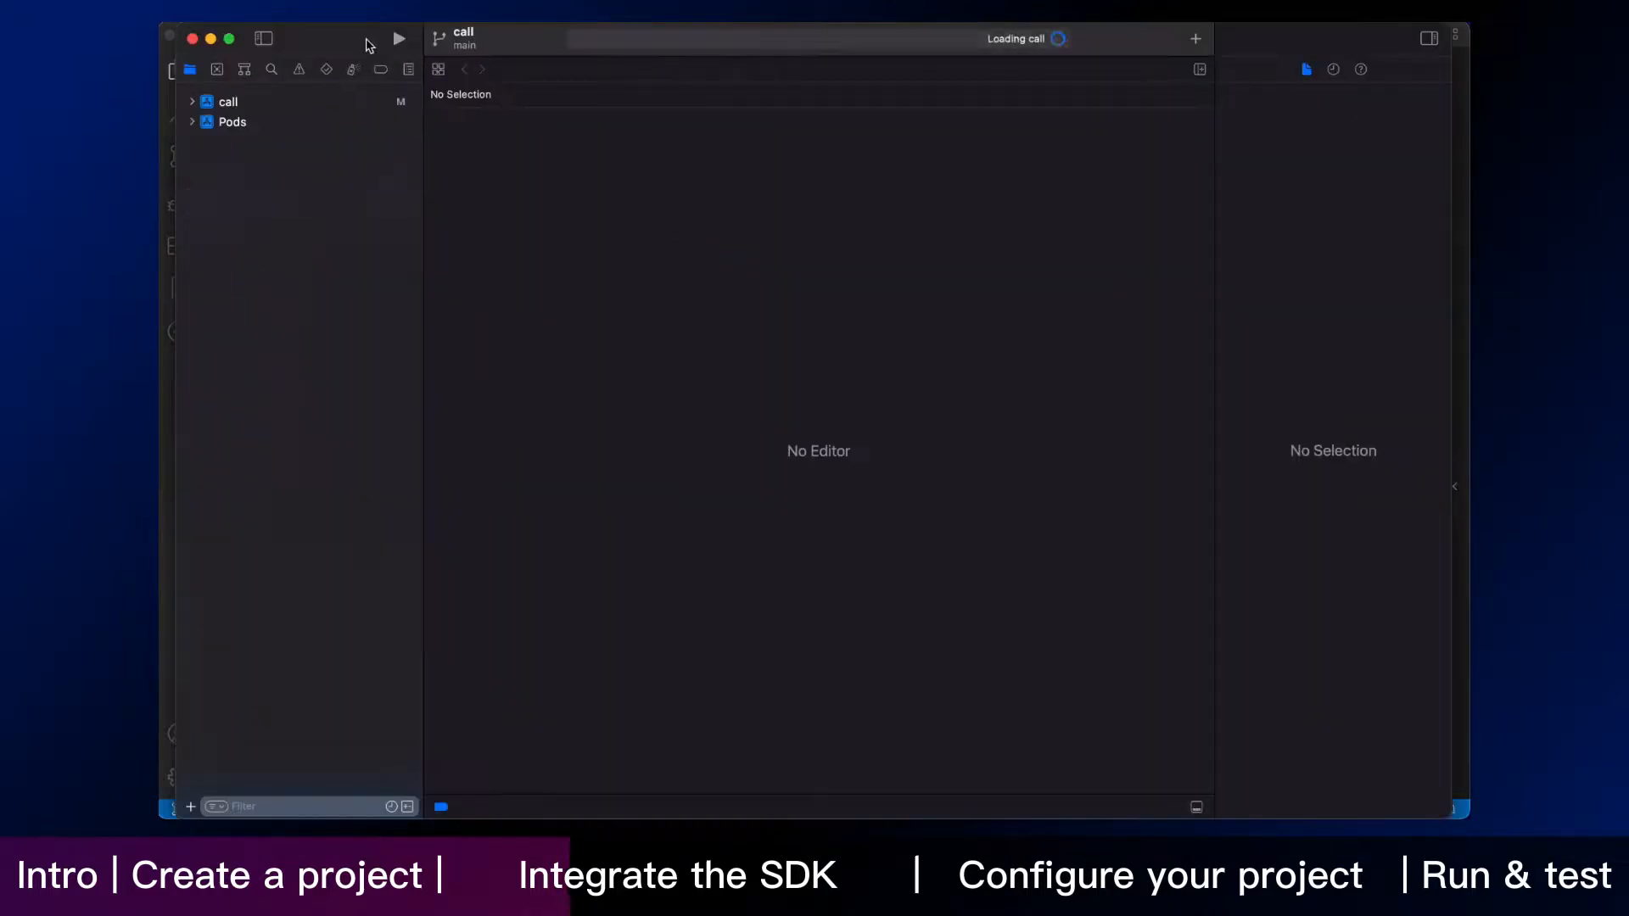
Add a 'Make a new Call' button to Main.storyboard, linked to the makeNewCall action.
left_click(274, 202)
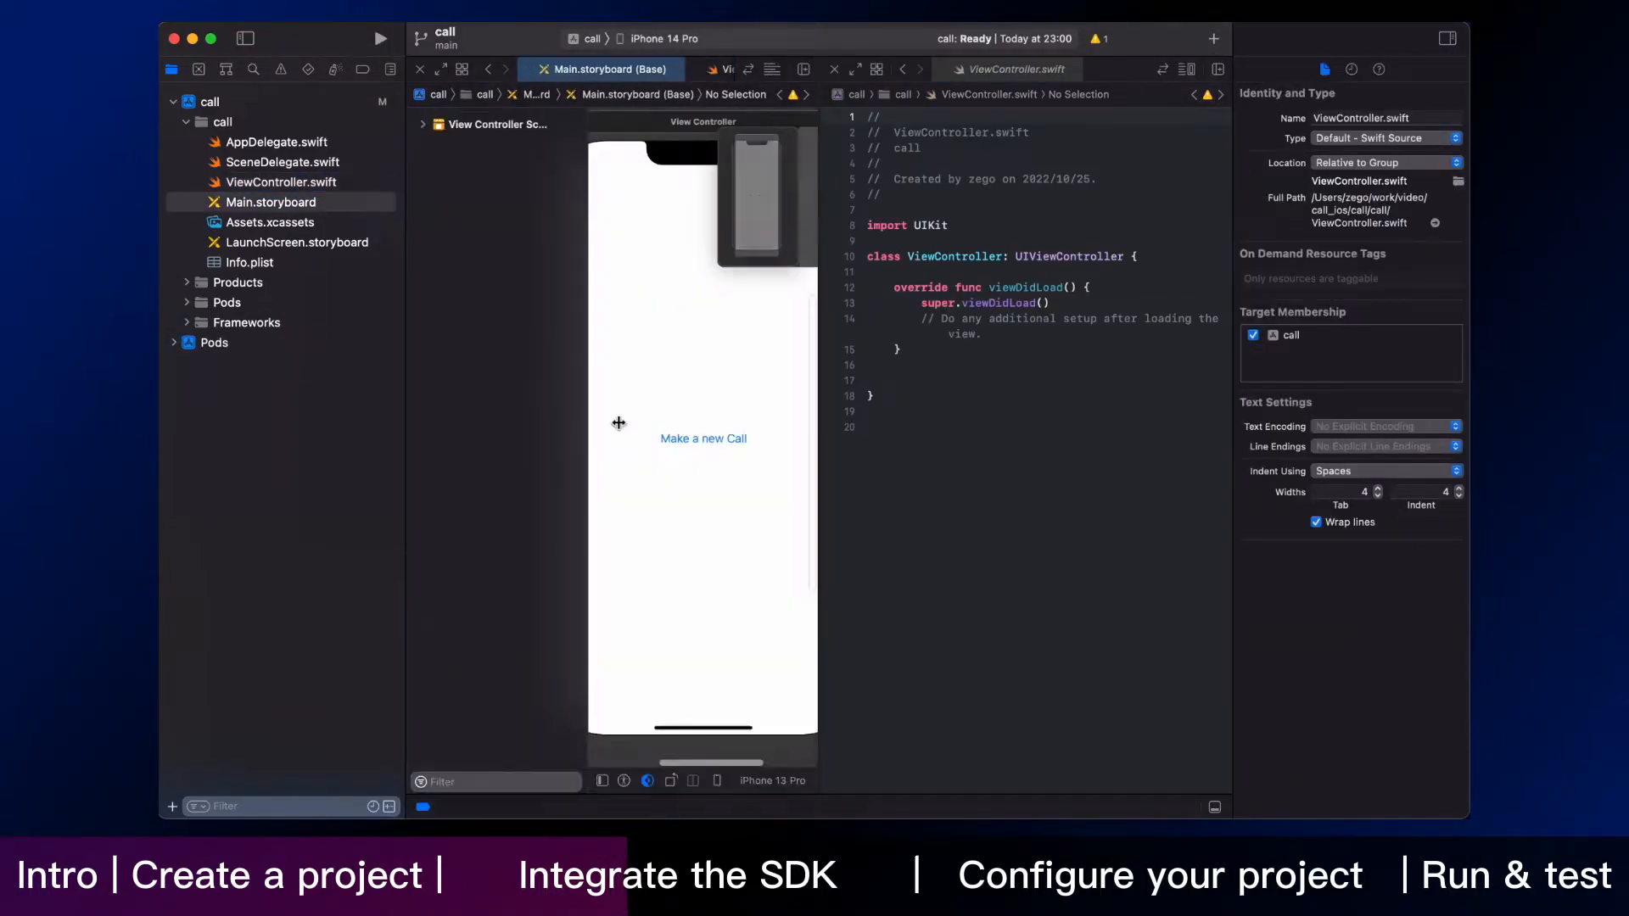
left_click(704, 438)
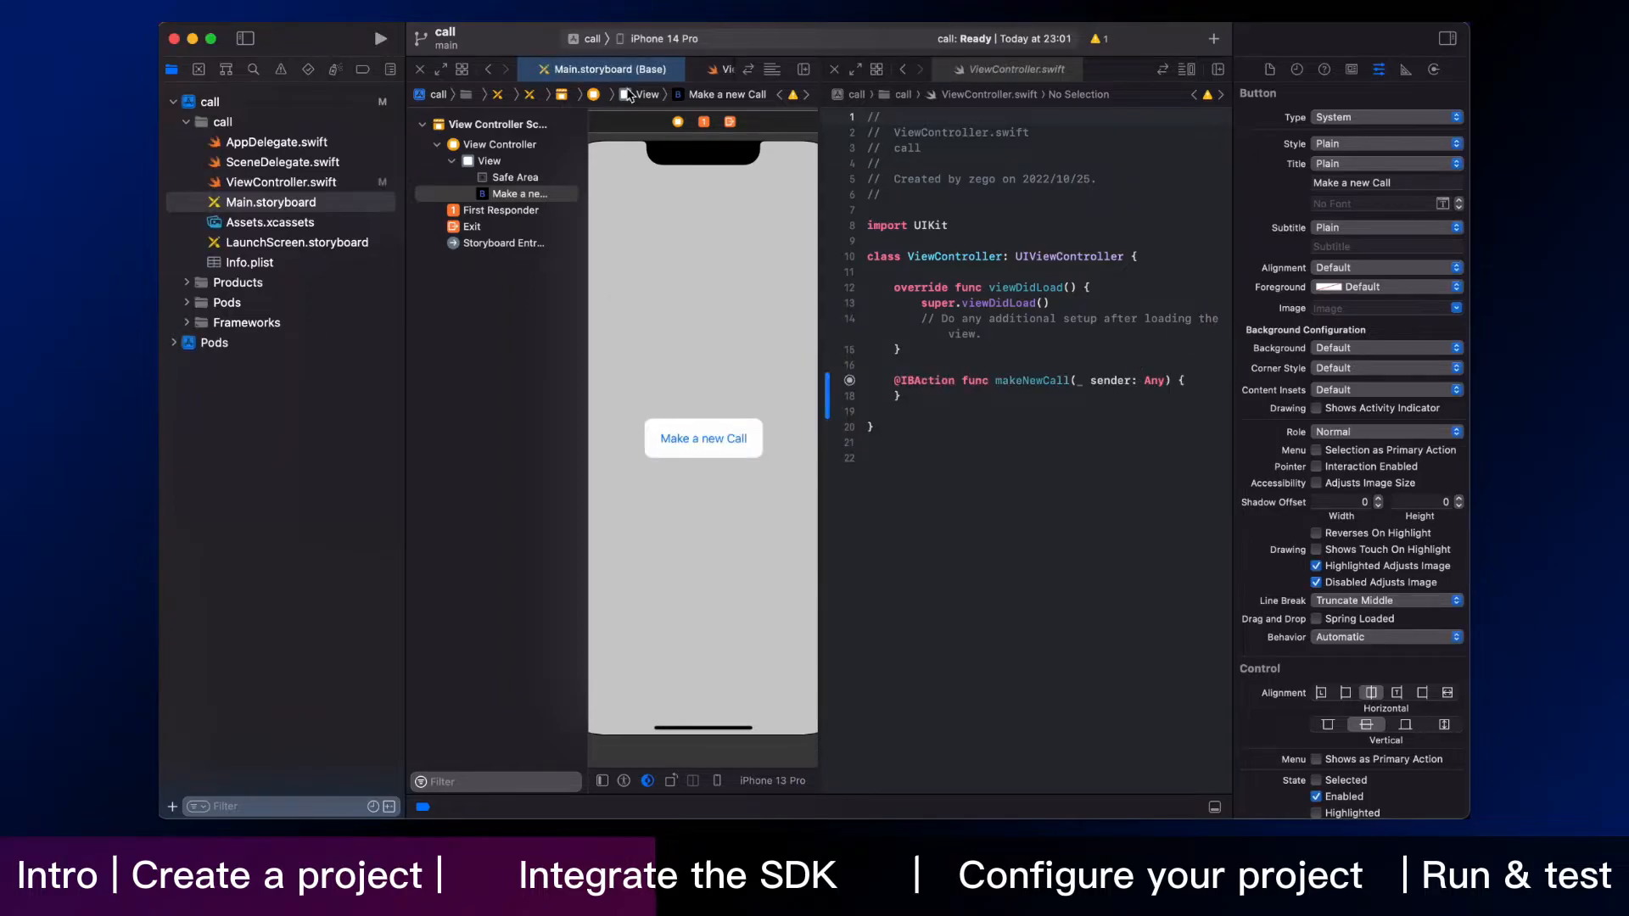
Import ZegoUIKitPrebuiltCall and ZegoUIKitSDK in ViewController.swift and begin the appID: UInt32 declaration.
left_click(281, 181)
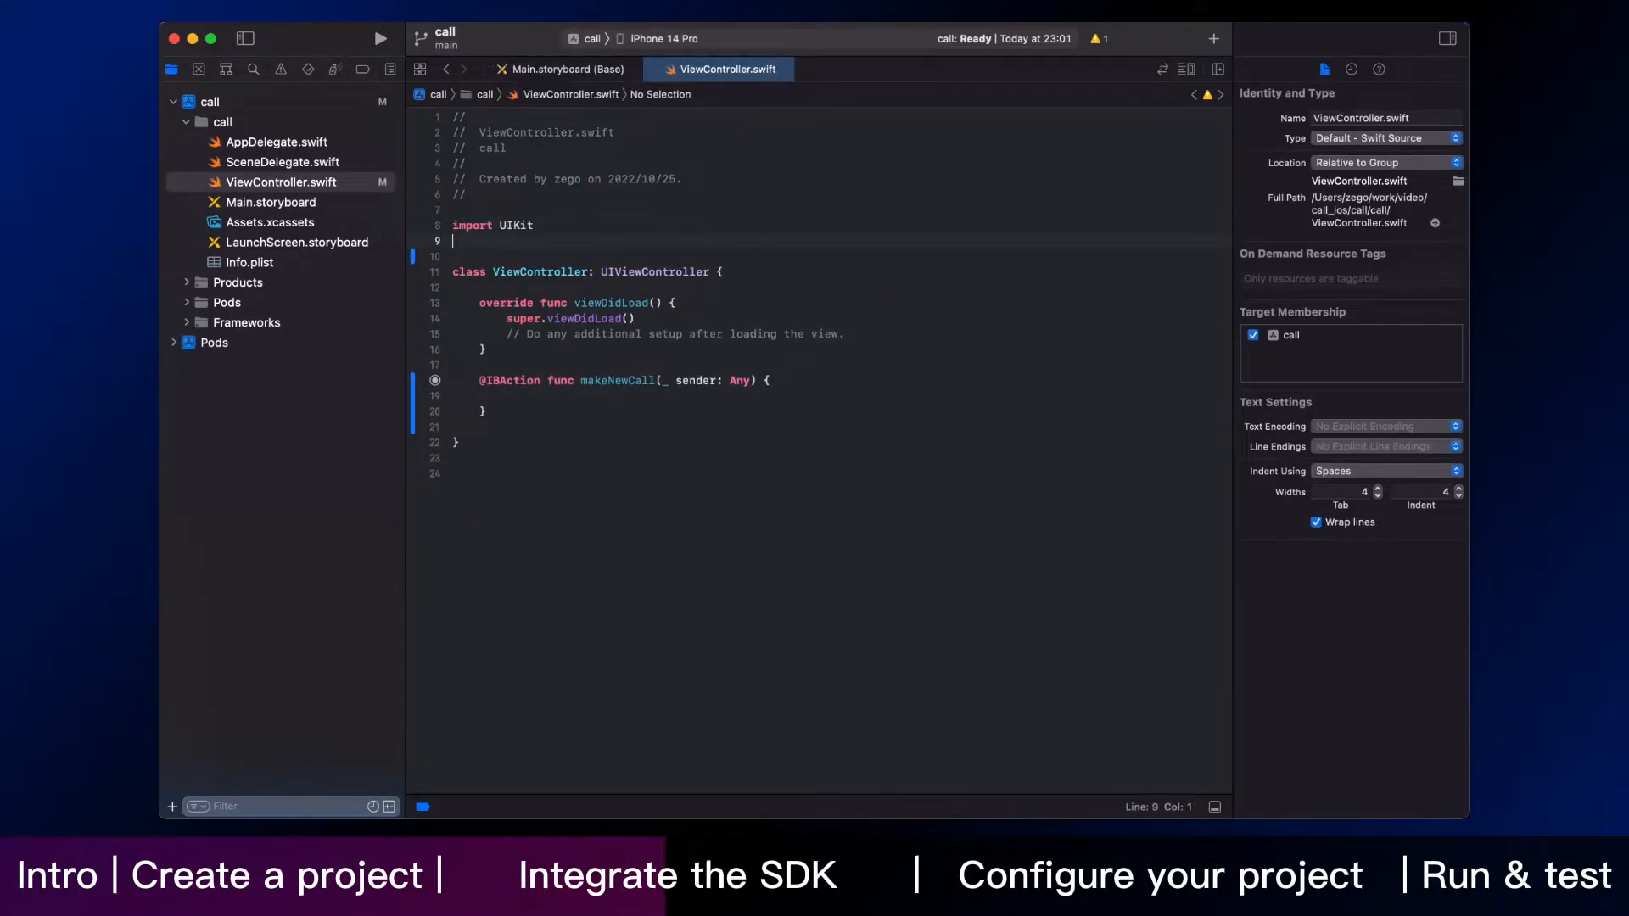
type("import ZegoUIKitPrebuiltCall")
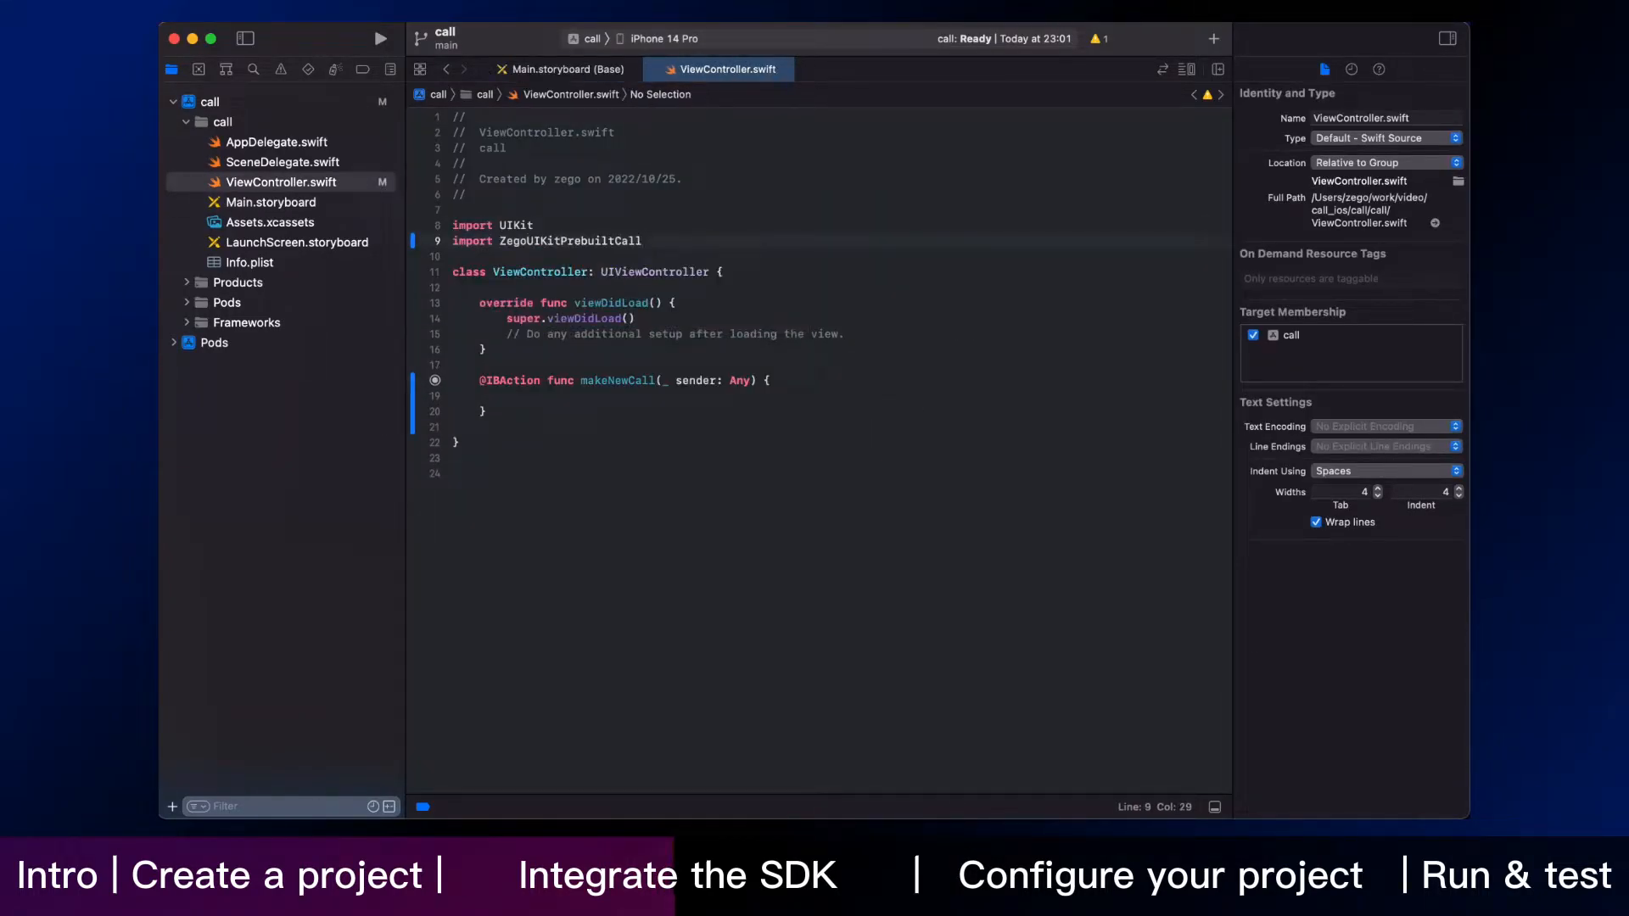
type("import ZegoUIKitSDK")
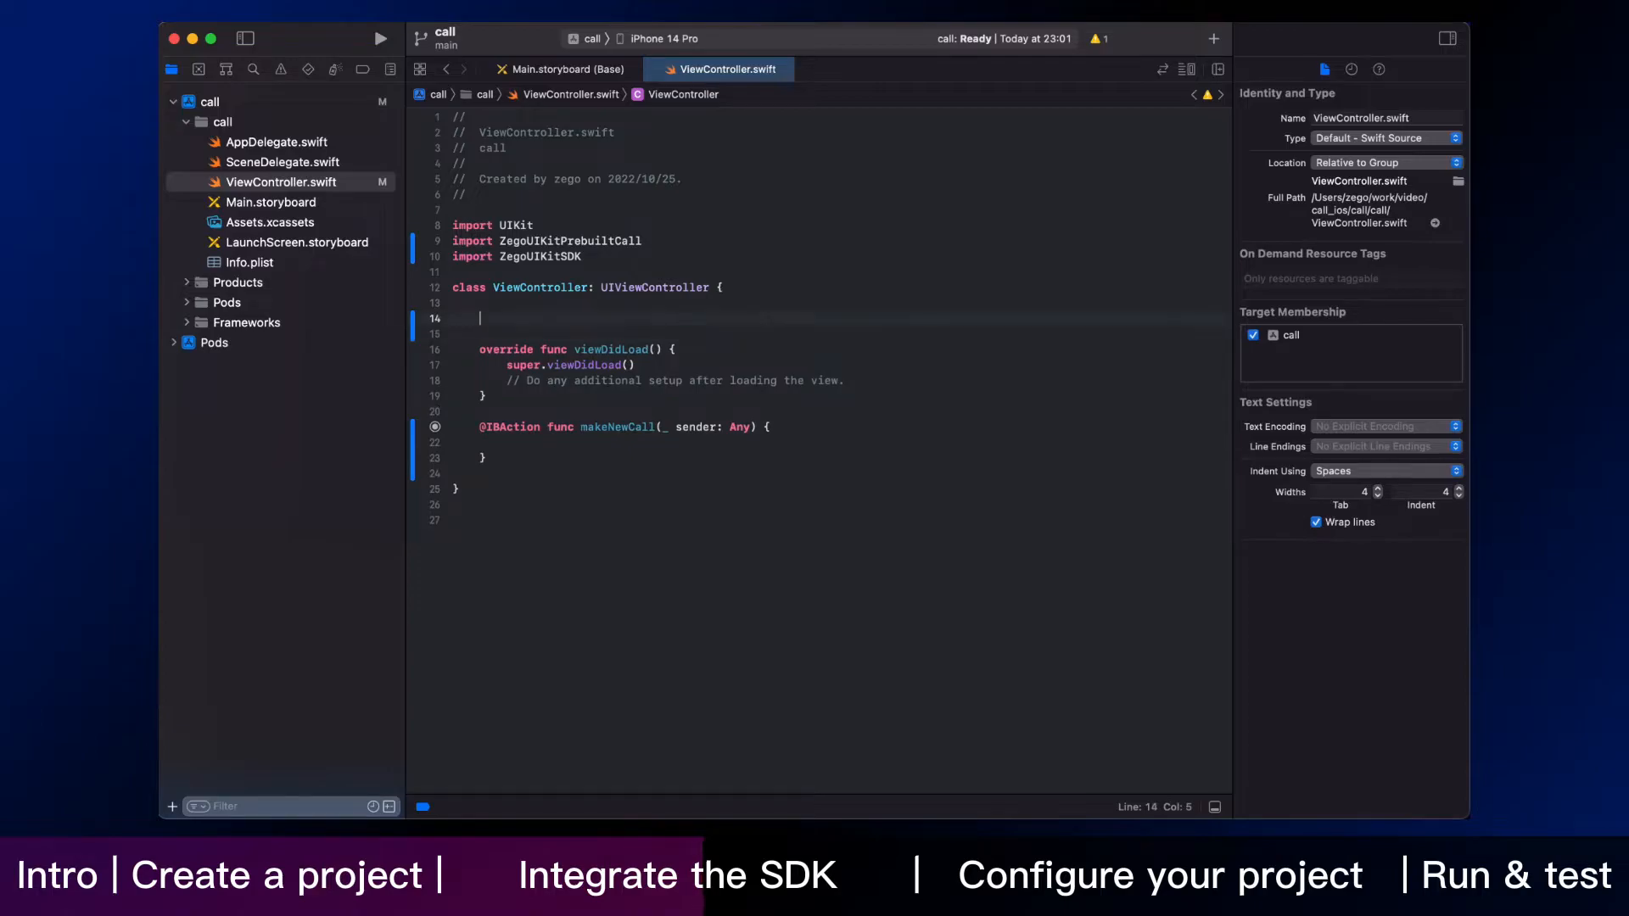
type("let appID: Uint32 =")
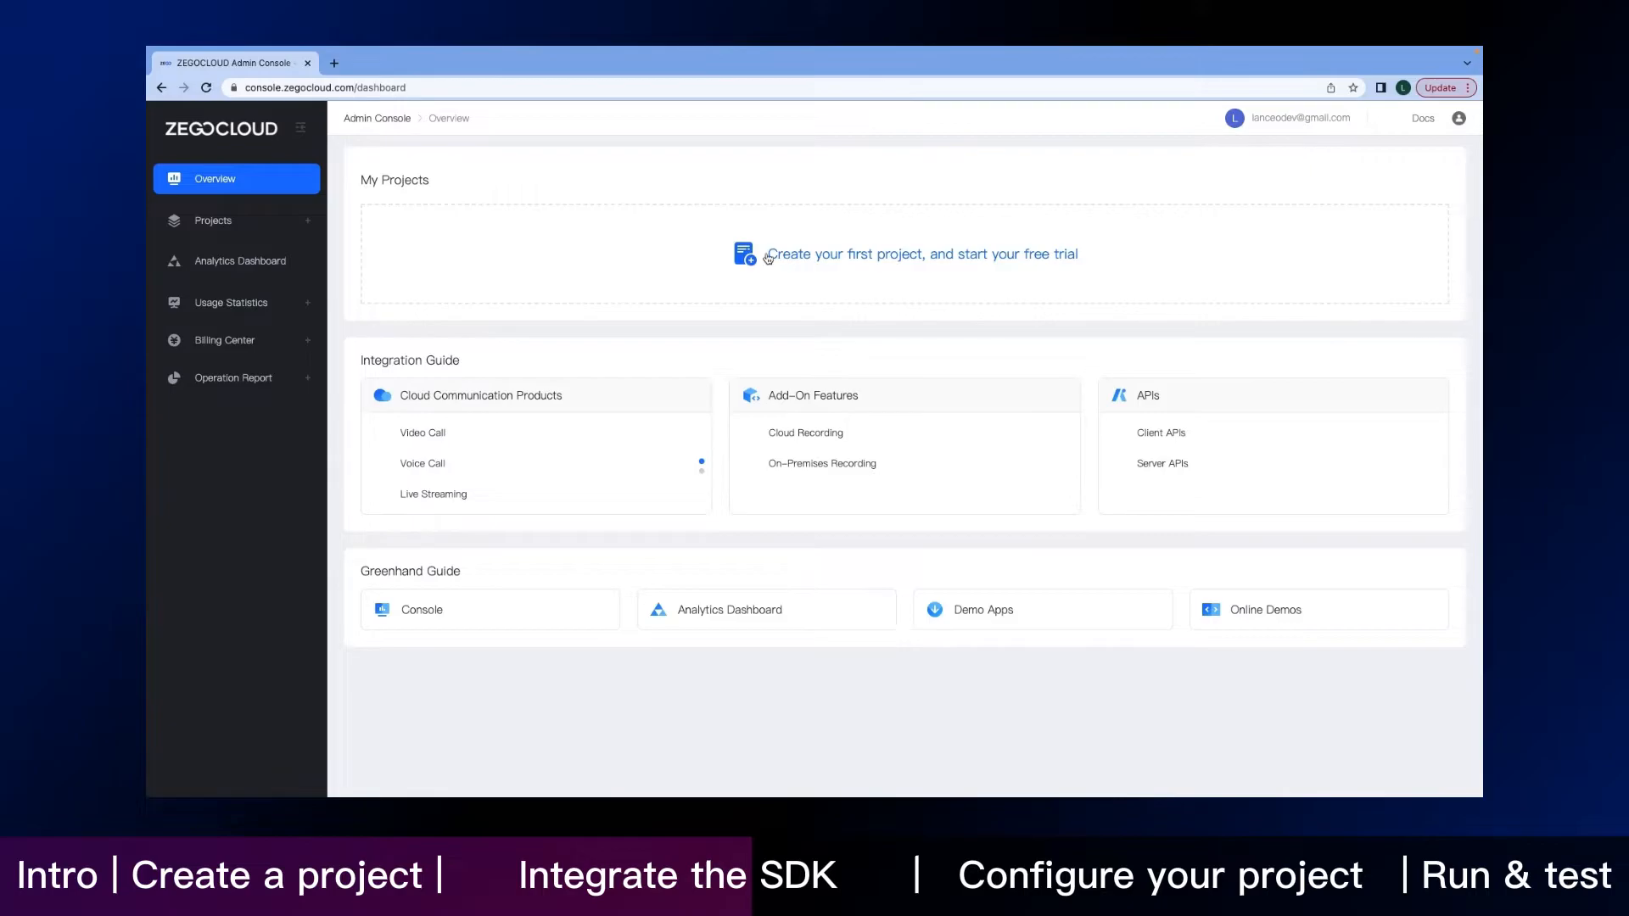
Create the ZEGOCLOUD_DEMO project and view its details to find the AppID.
left_click(920, 254)
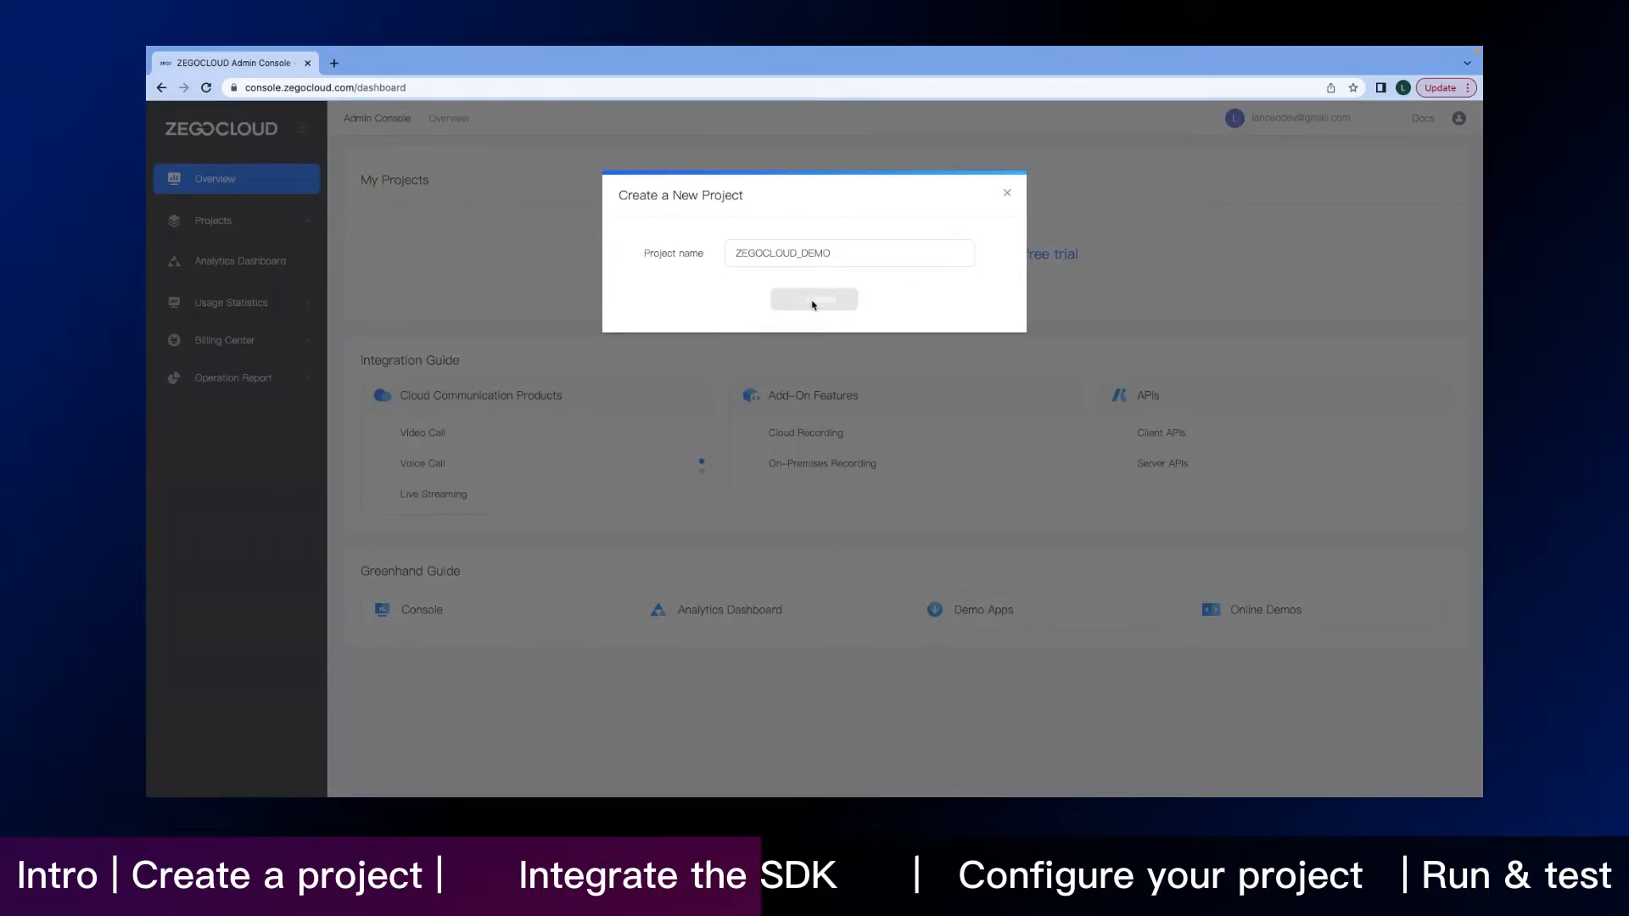
left_click(814, 299)
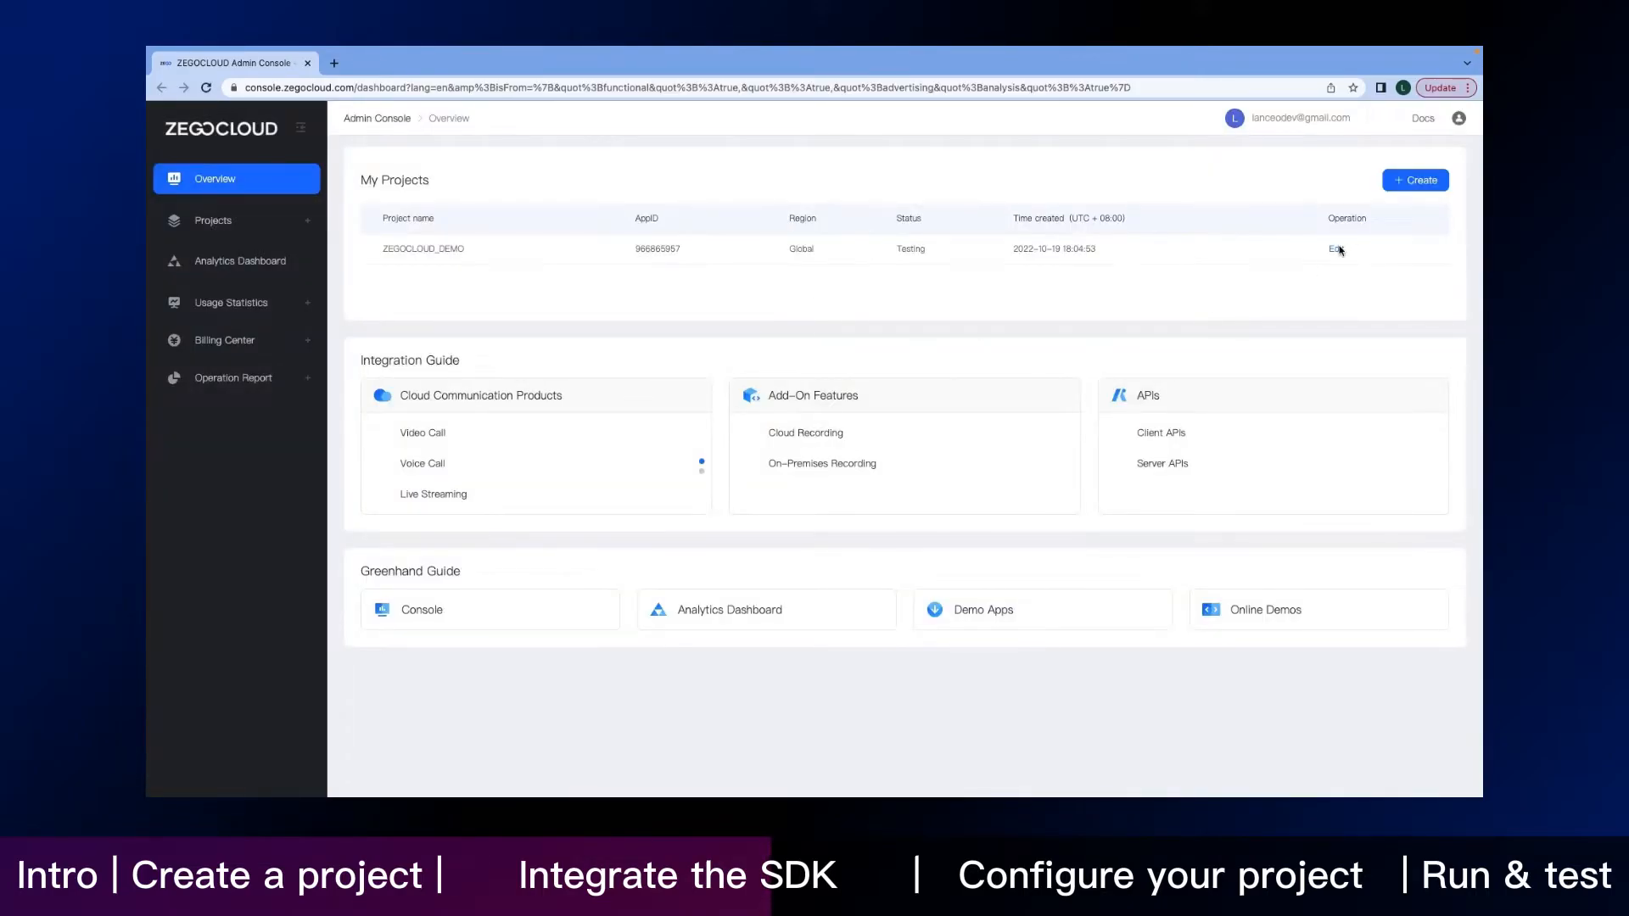
left_click(1338, 249)
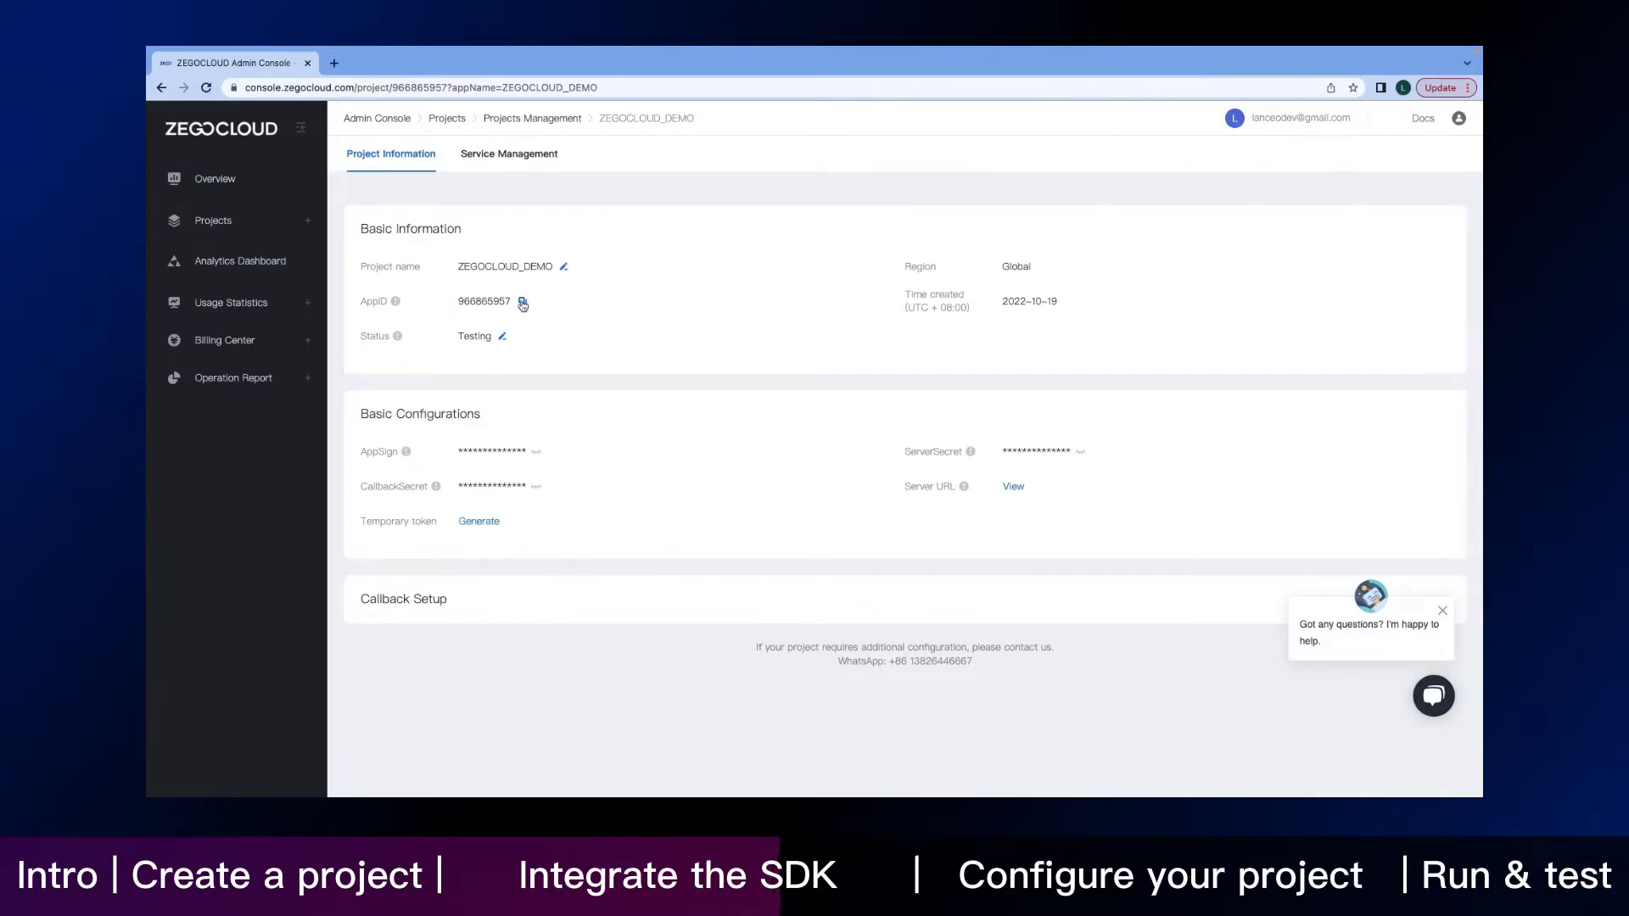
mouse_move(517, 452)
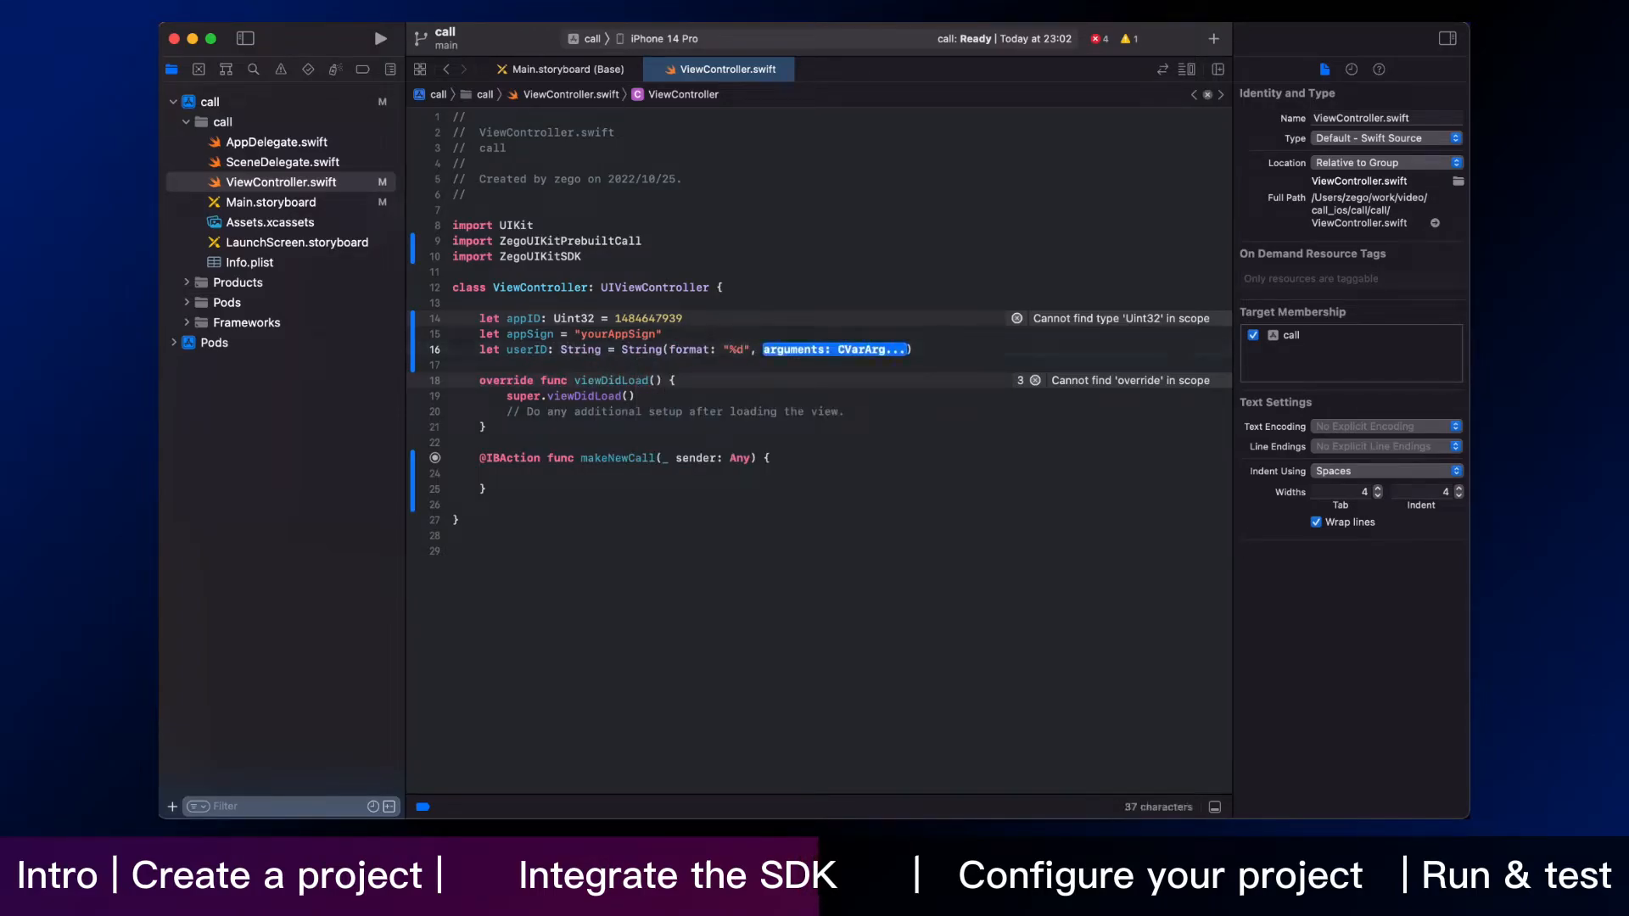
Generate userID with Int.random(in: 0...999) and declare a CallID constant.
type("Int.random(in: 0...999)")
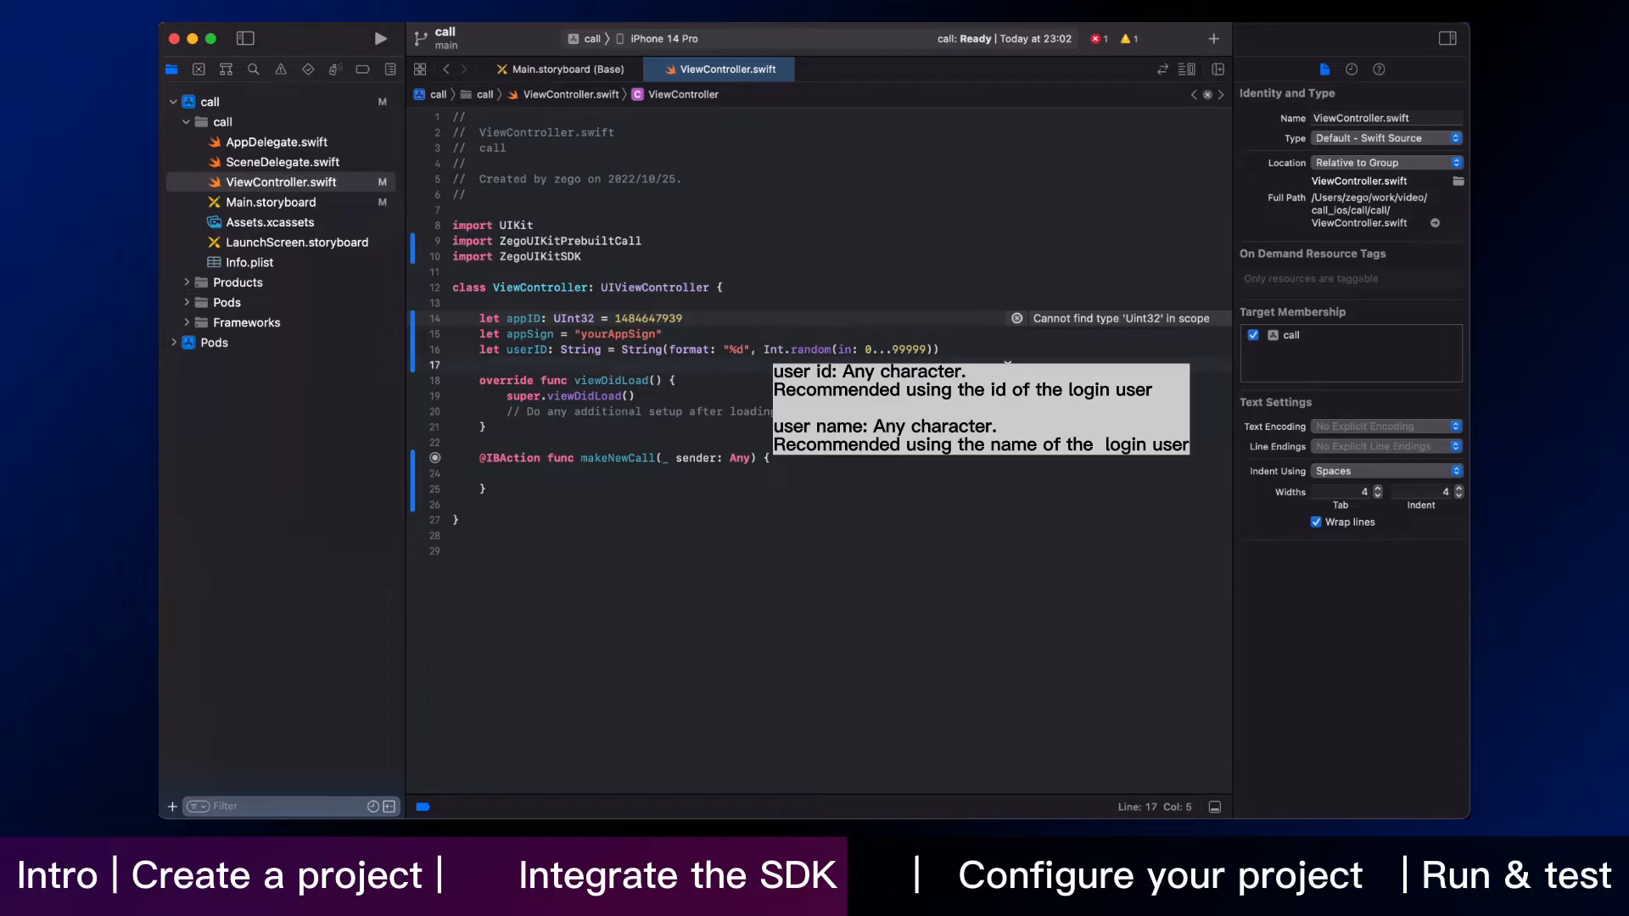
type("let CallID = \"testCallID")
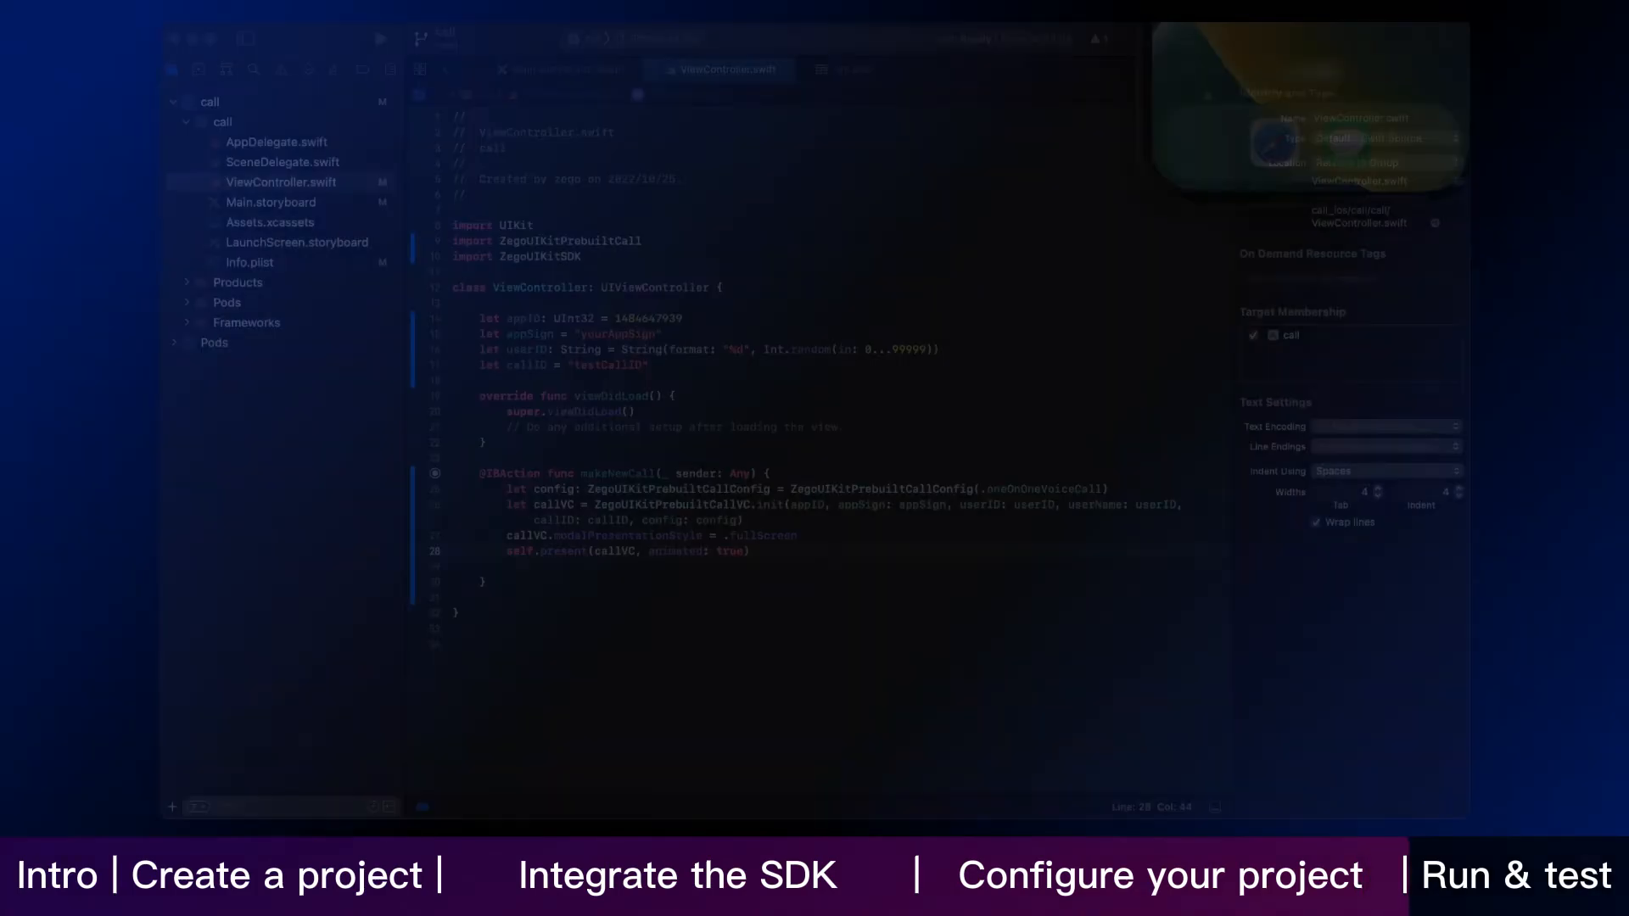
Run the app on the iPhone 14 Pro simulator, start a call, then hang up.
left_click(381, 38)
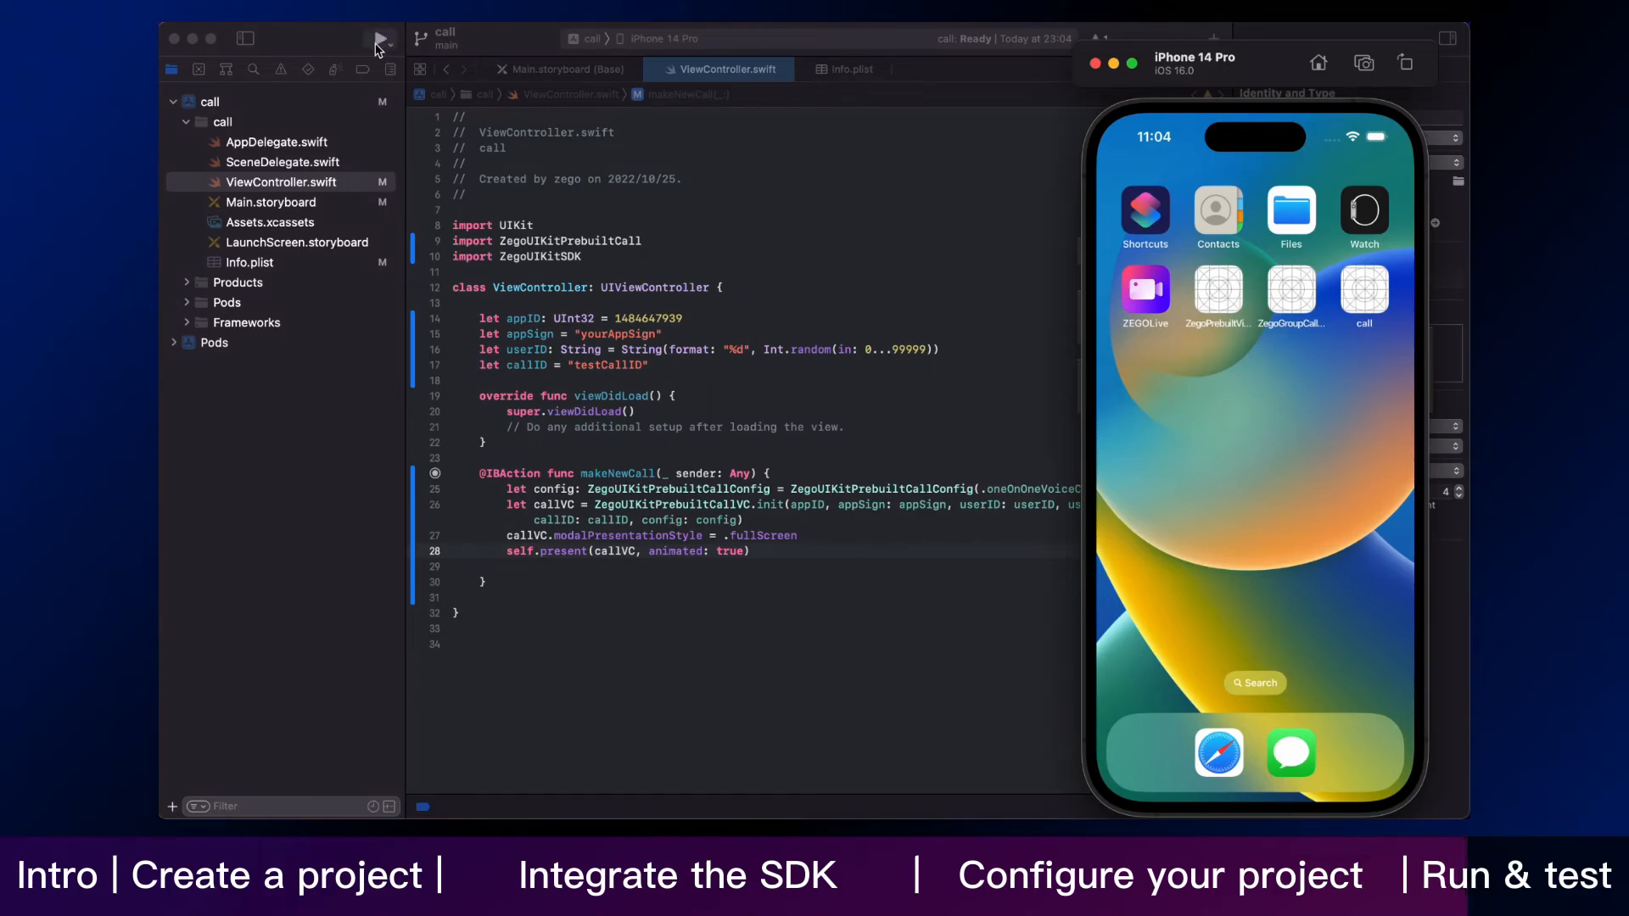
left_click(380, 38)
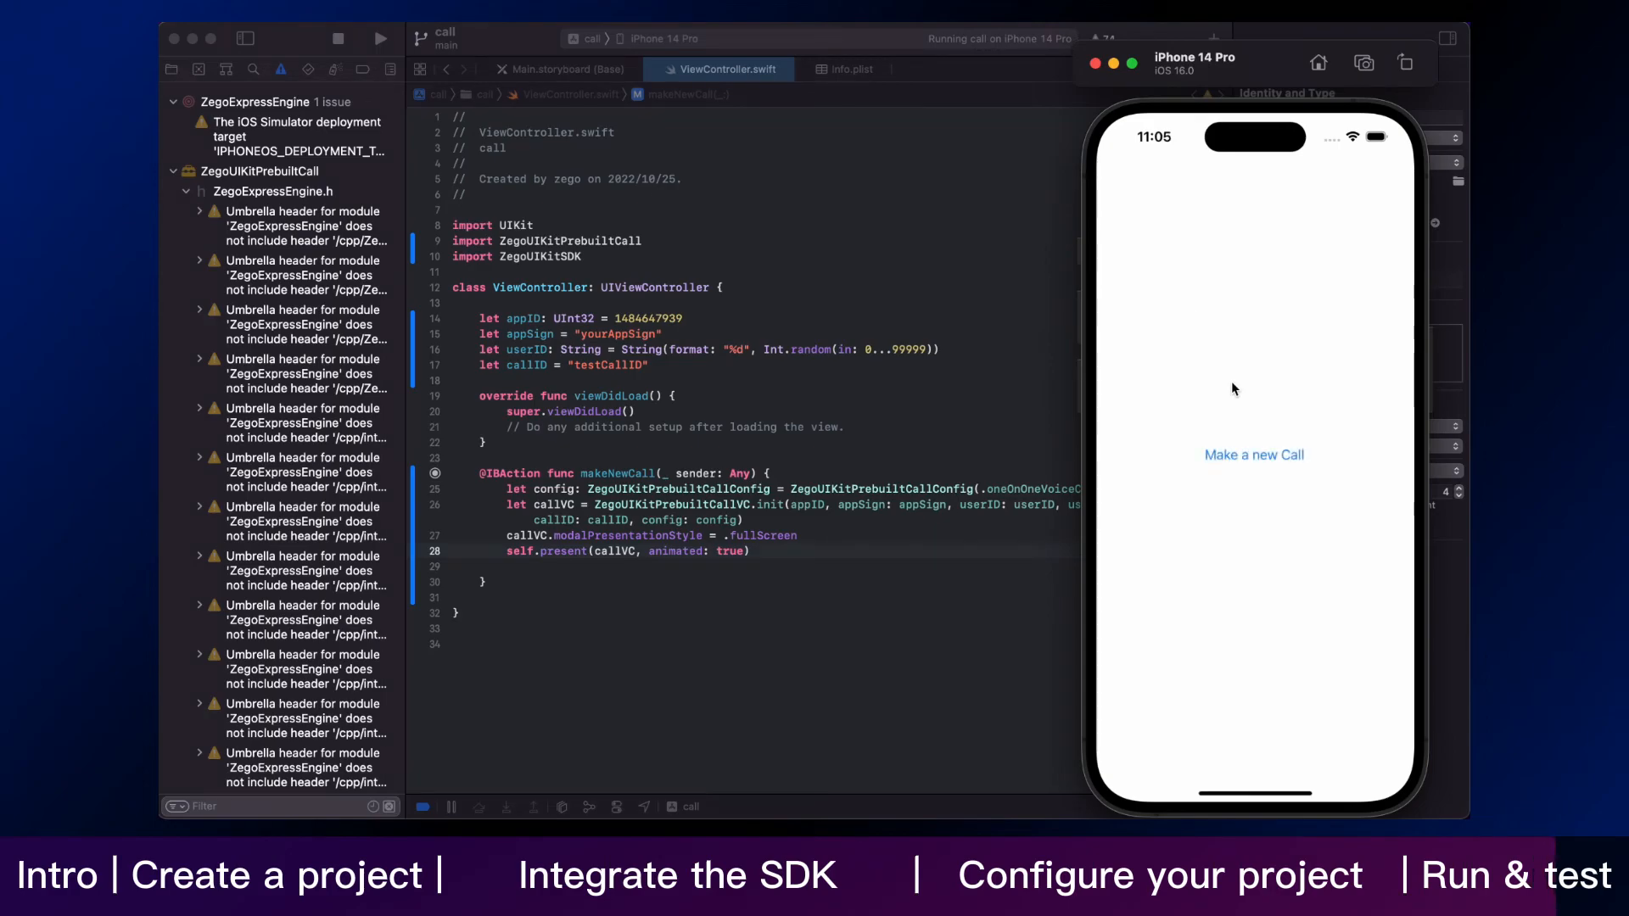
left_click(1254, 454)
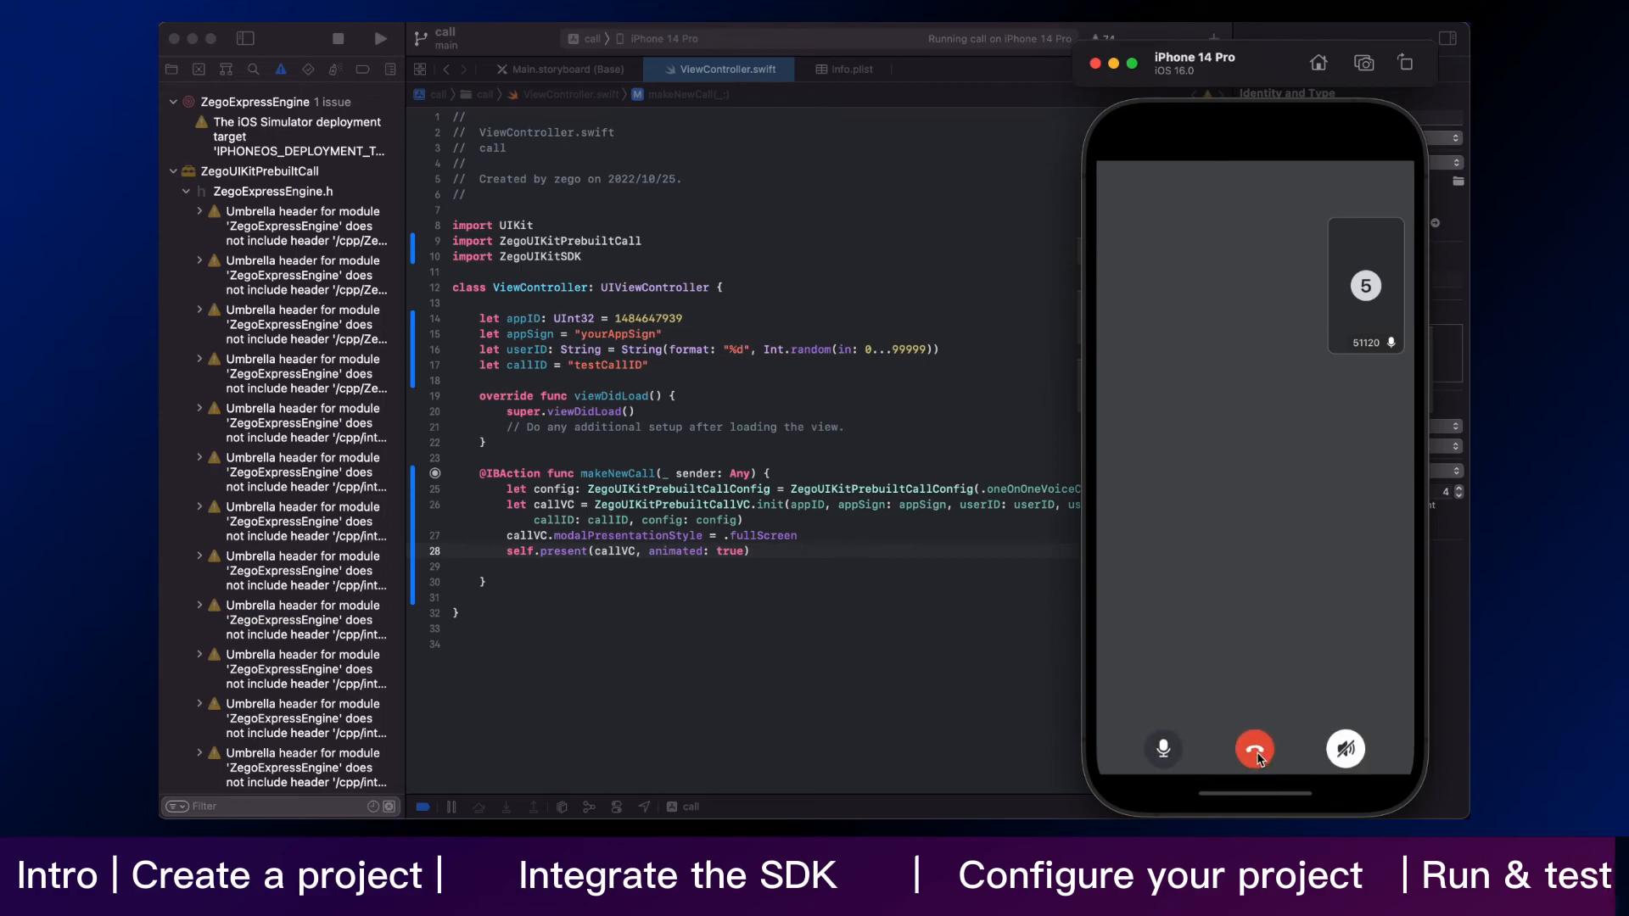
left_click(1254, 748)
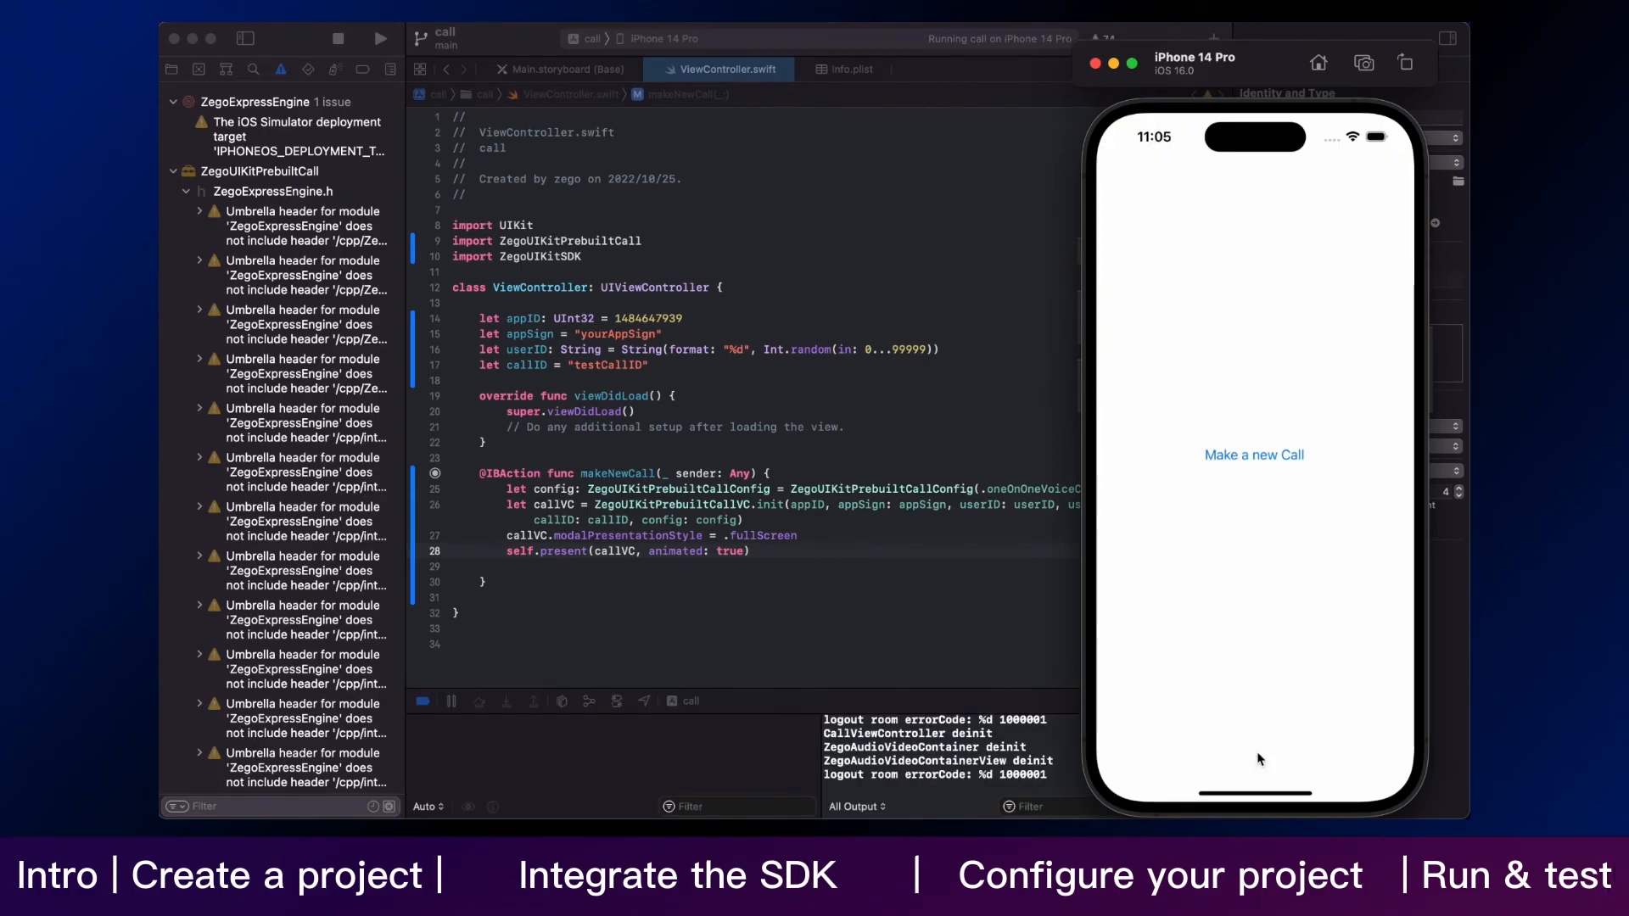